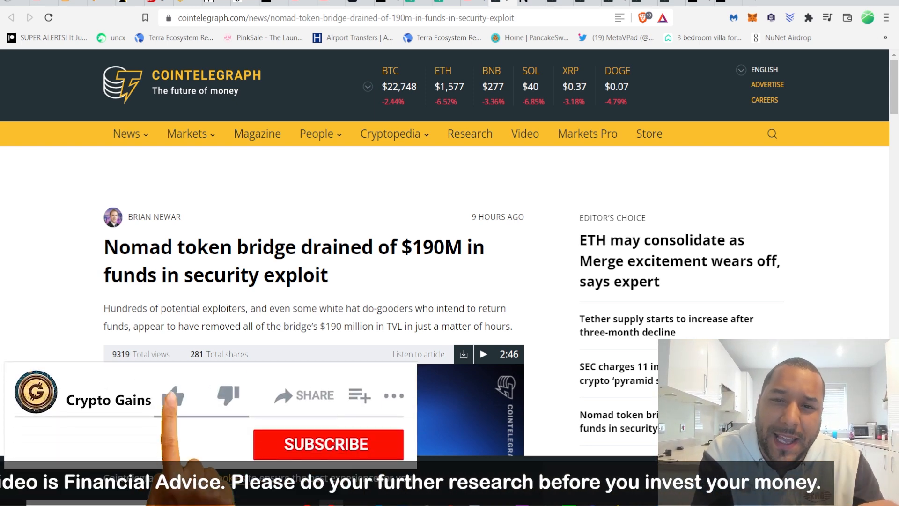
Scroll the Nomad article to the $190.7M drain paragraphs and the stani.lens warning tweet.
left_click(172, 396)
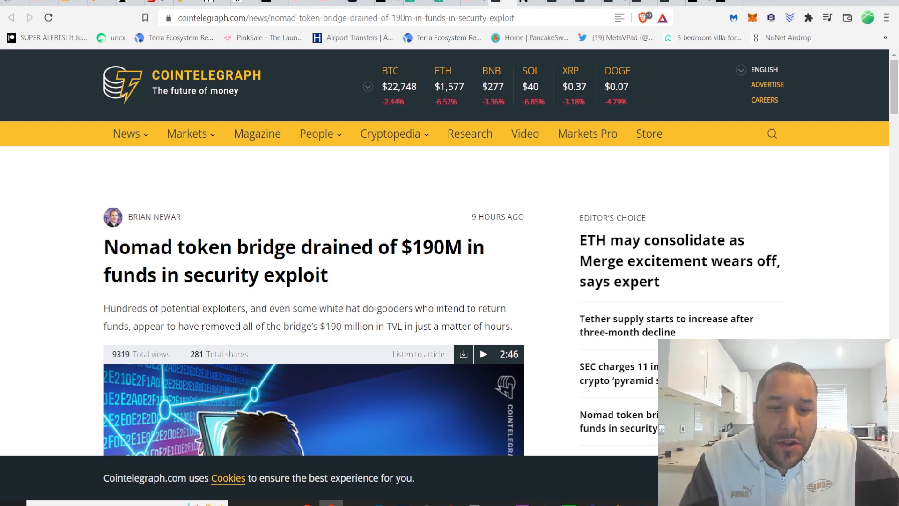
scroll("down", 3)
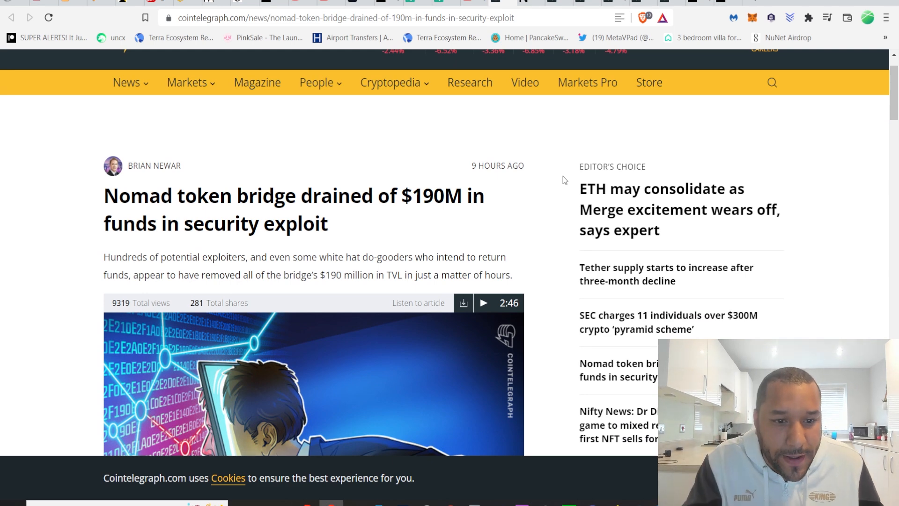
scroll("down", 3)
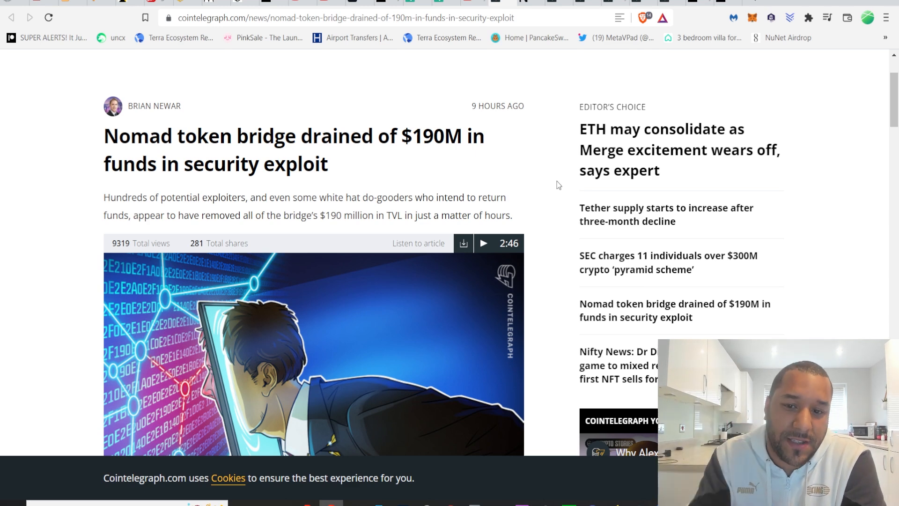
scroll("down", 3)
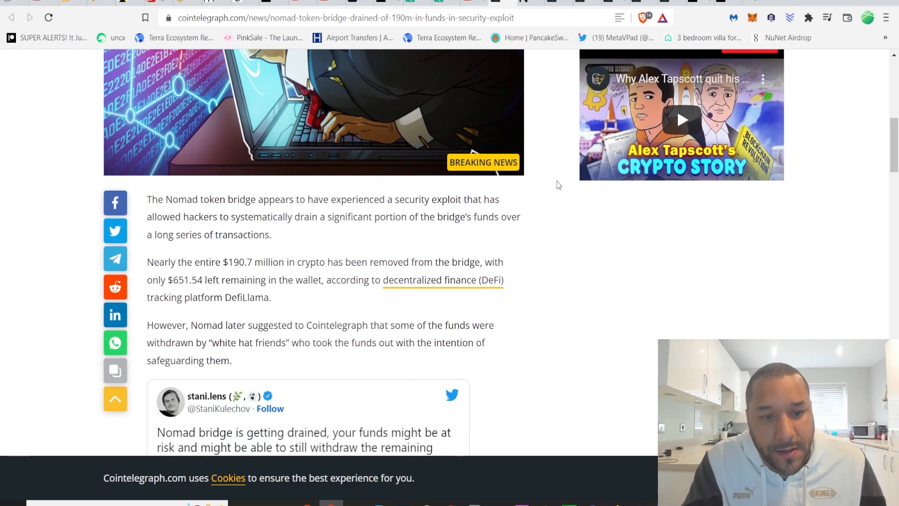
scroll("down", 3)
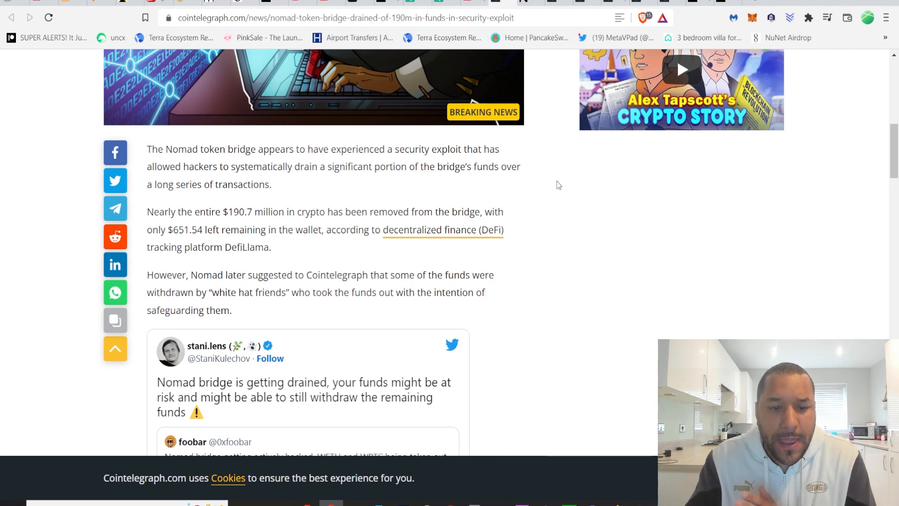
scroll("down", 3)
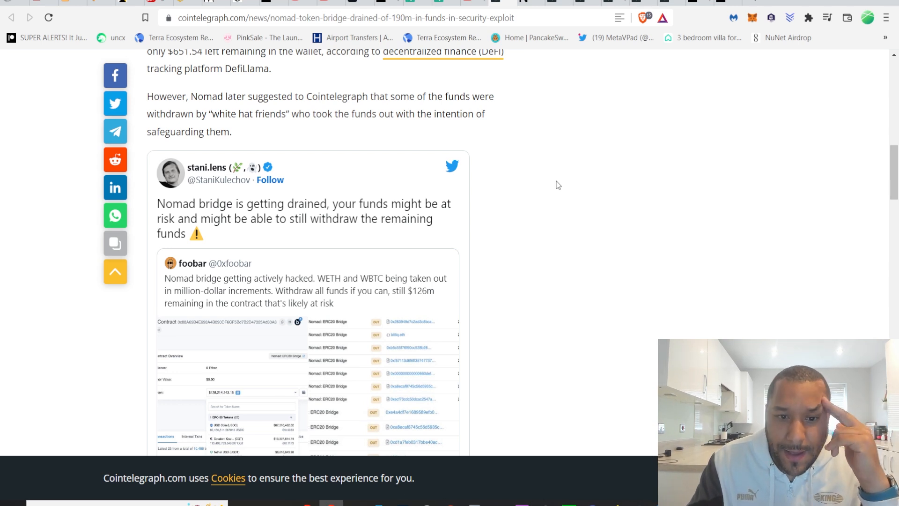
scroll("down", 3)
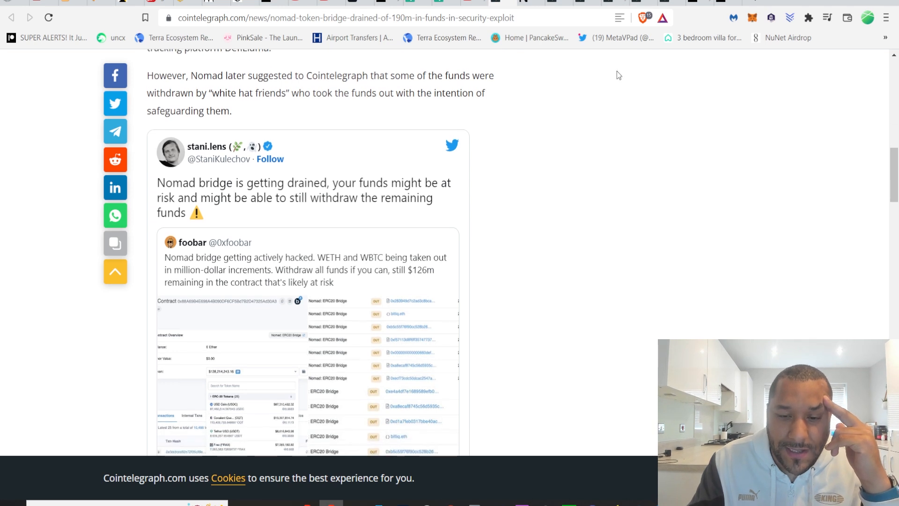
scroll("down", 3)
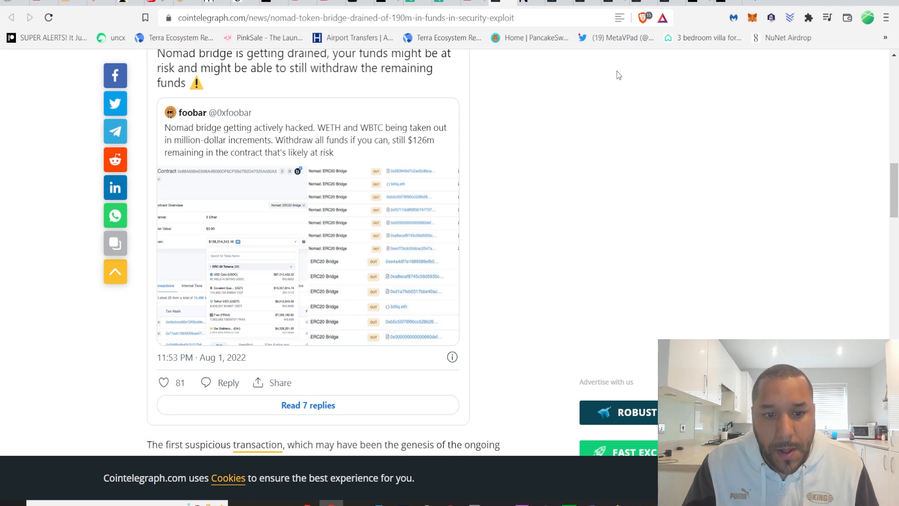
scroll("down", 3)
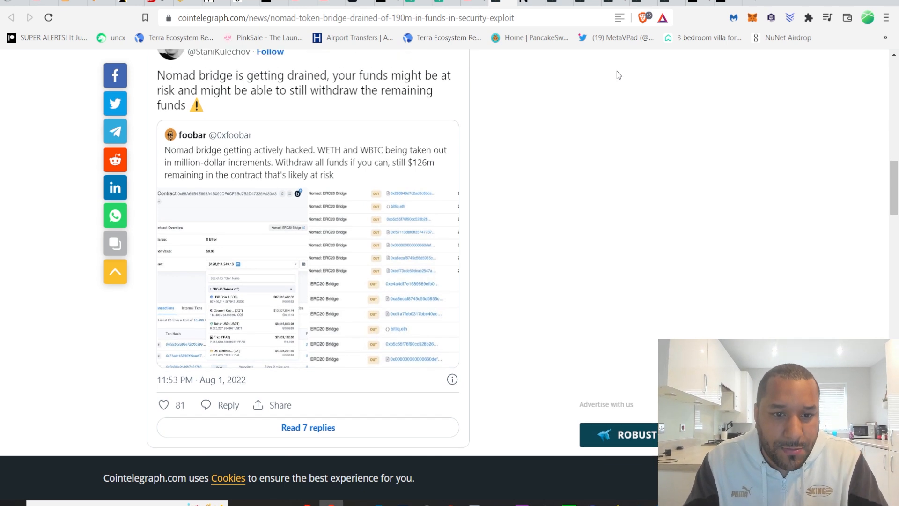
mouse_move(239, 142)
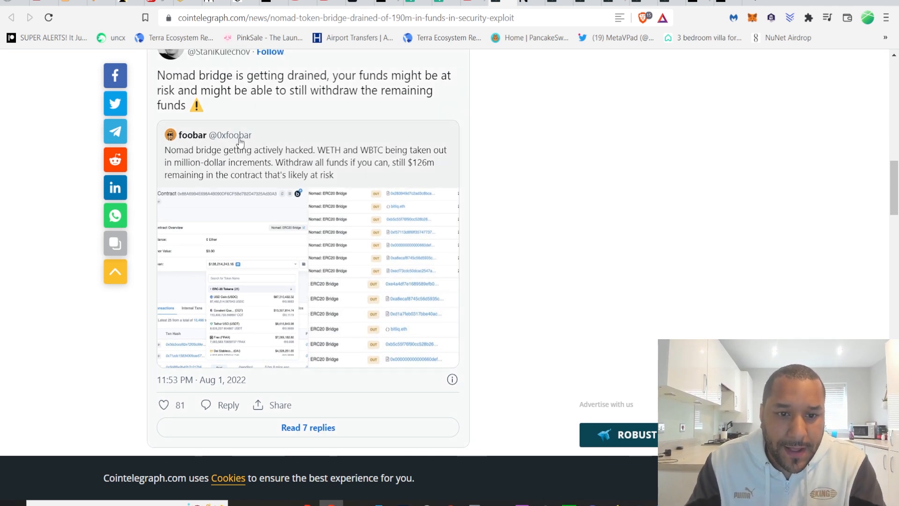
mouse_move(335, 160)
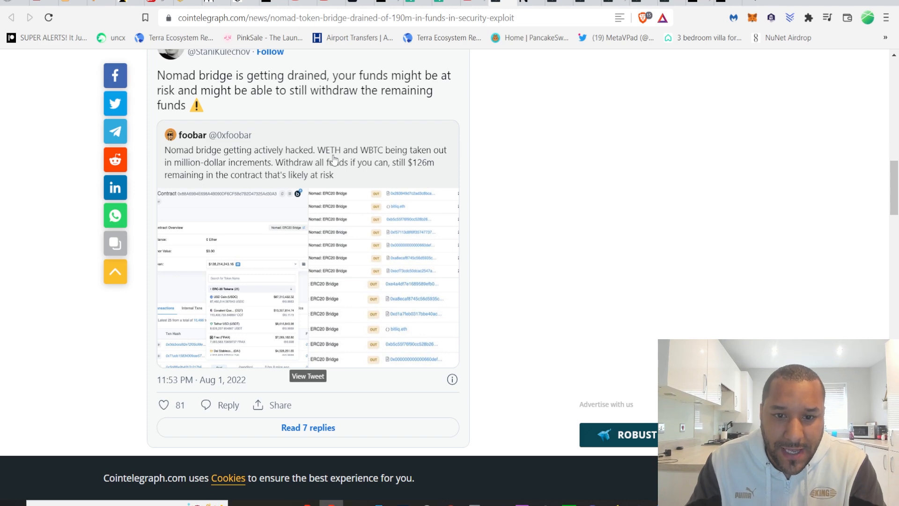
scroll("down", 3)
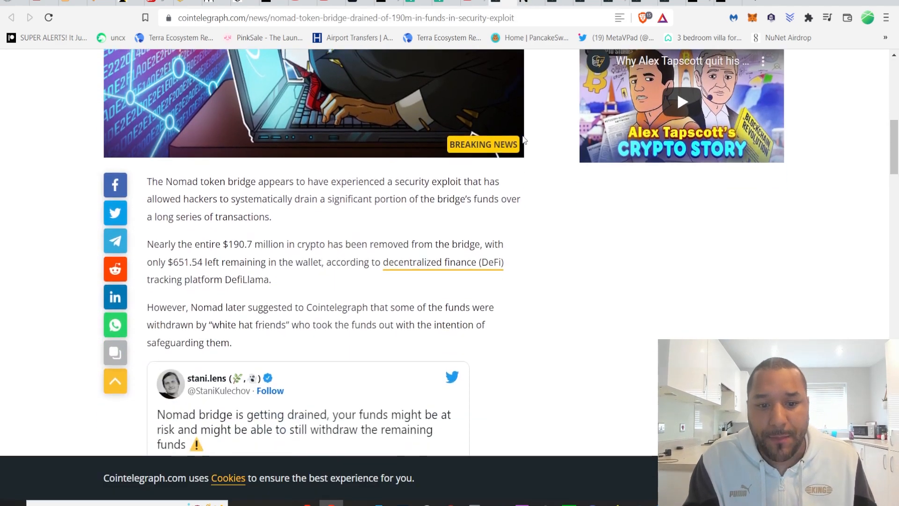
Scroll to the Notifi Bot white-hat tweet, then go to coingecko.com.
scroll("down", 3)
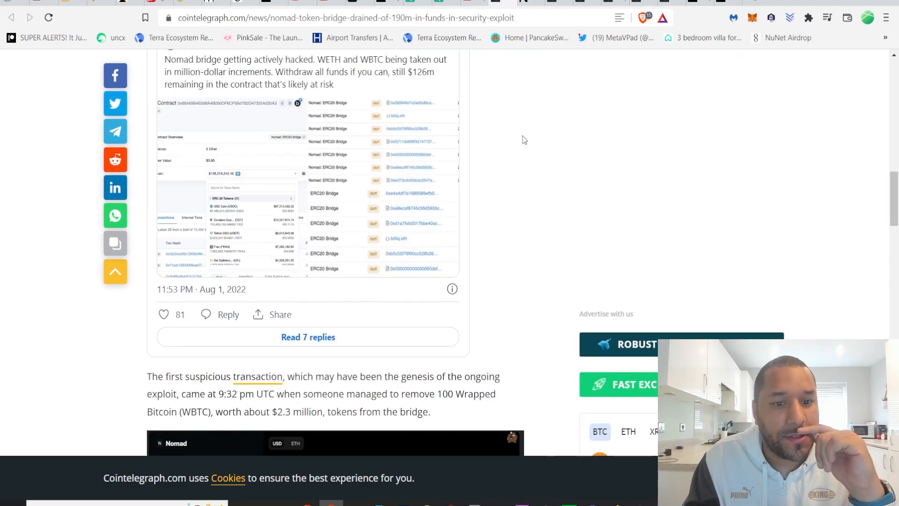
scroll("down", 3)
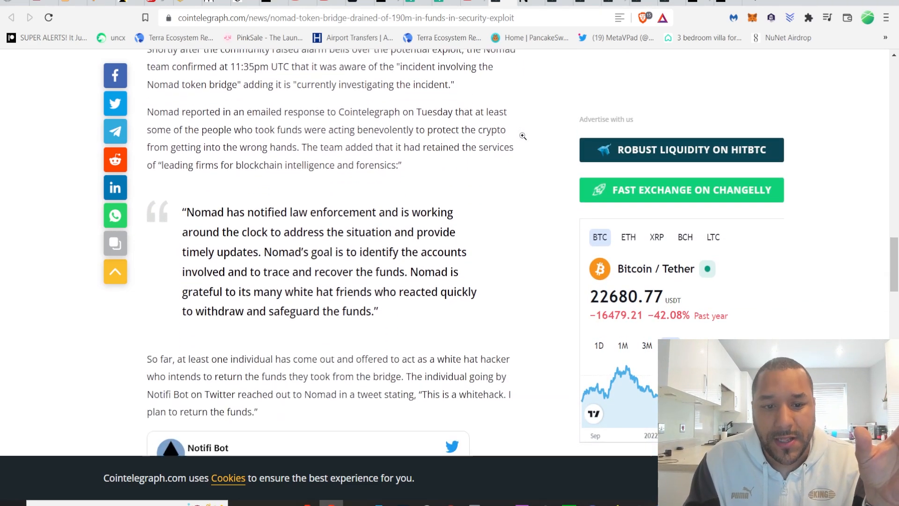
scroll("down", 3)
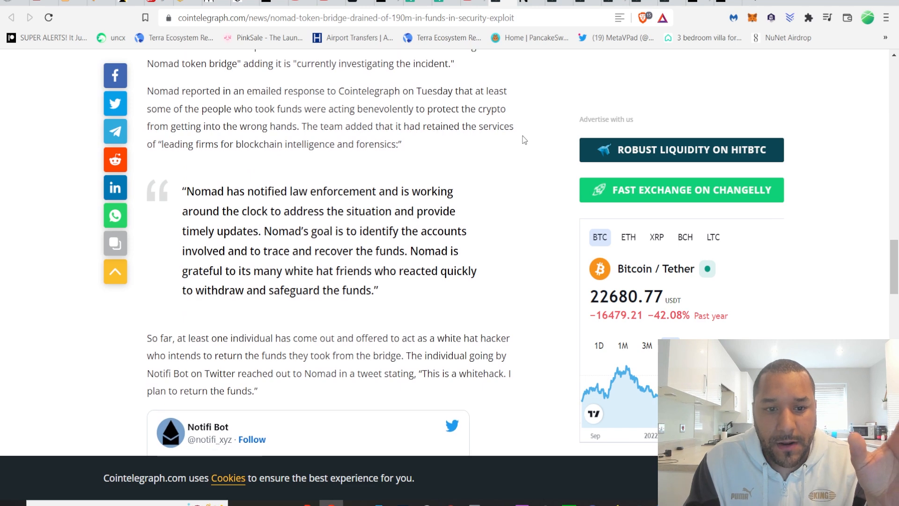
scroll("down", 3)
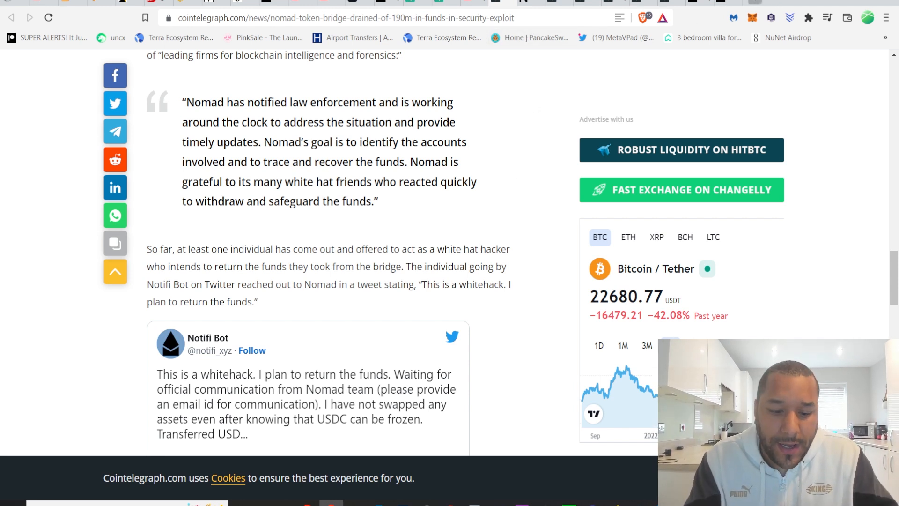
type("coingecko.com")
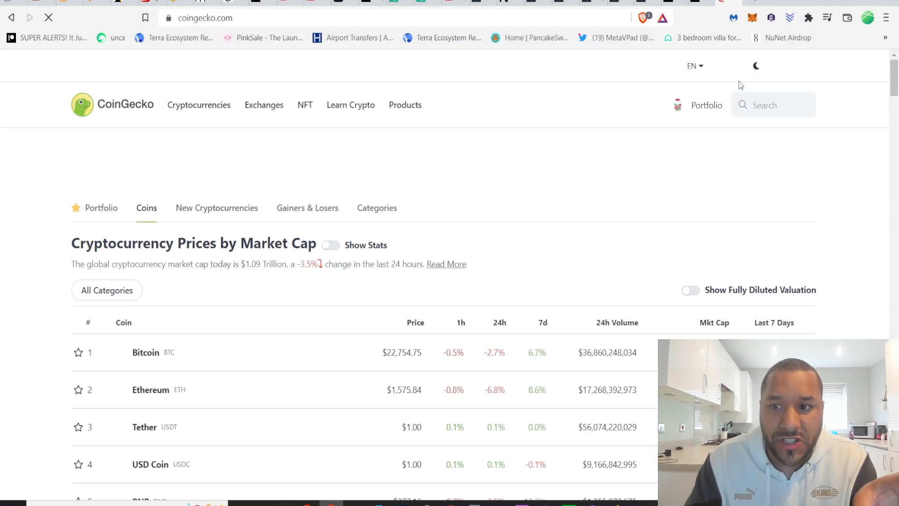
Search CoinGecko's token search for 'nom' to find Nomad.
left_click(772, 105)
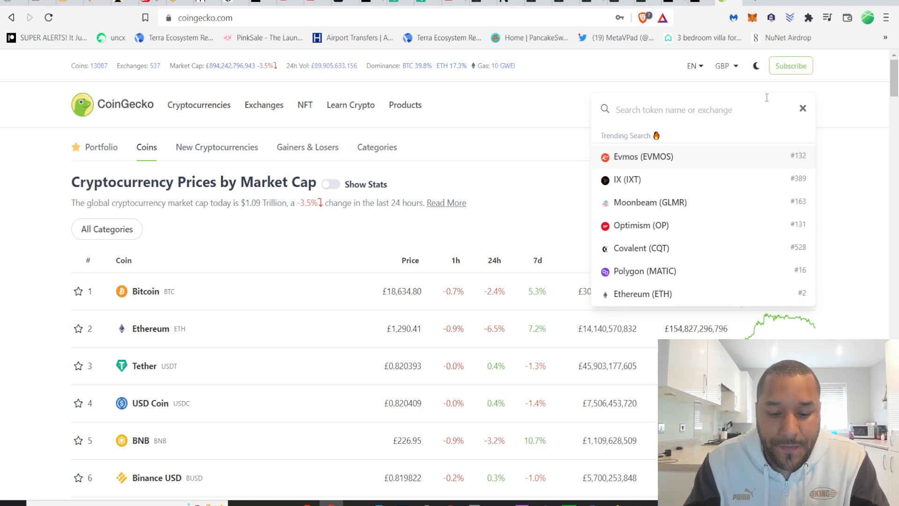
type("nom")
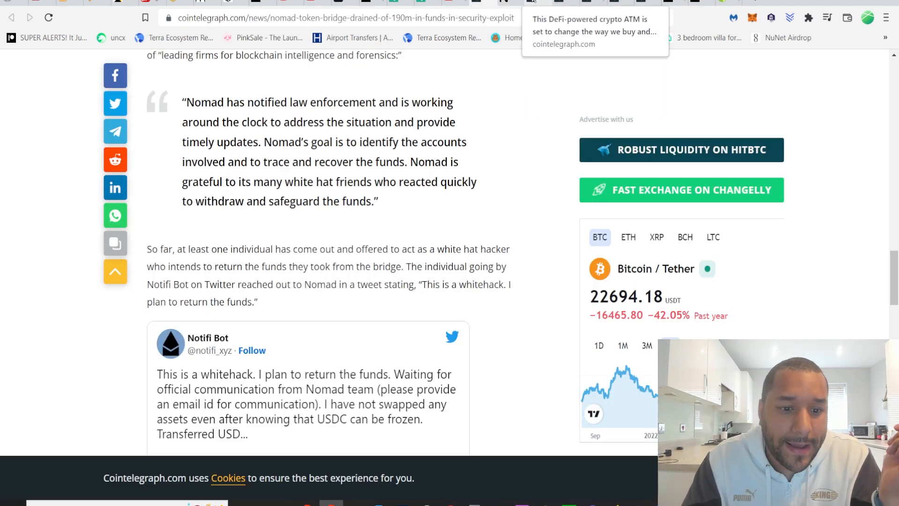
left_click(594, 31)
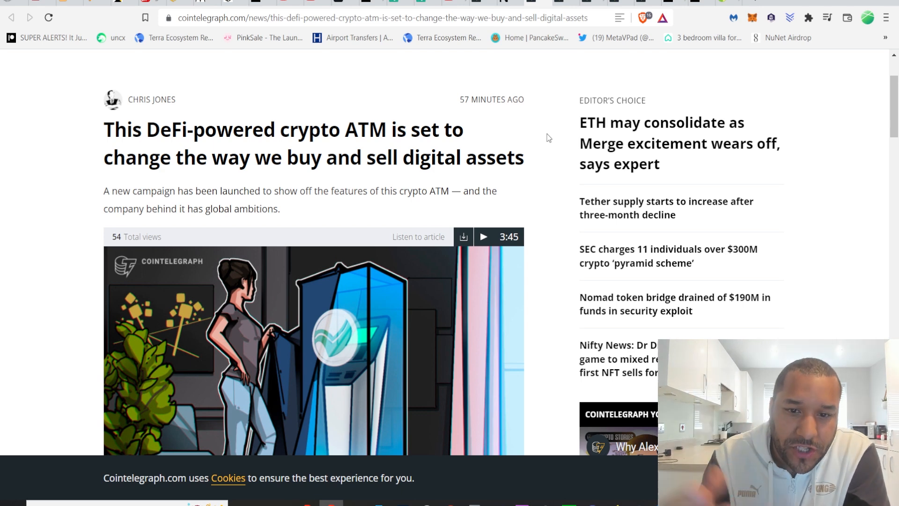
scroll("down", 3)
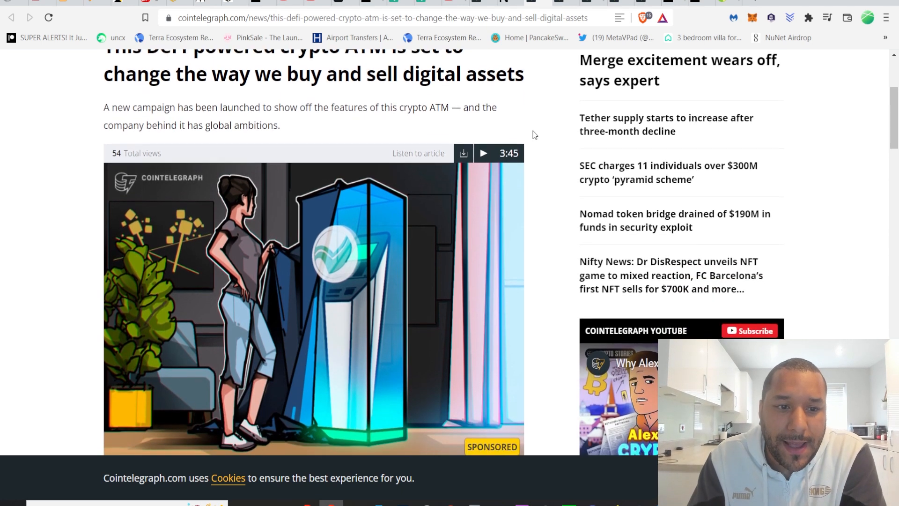
scroll("down", 3)
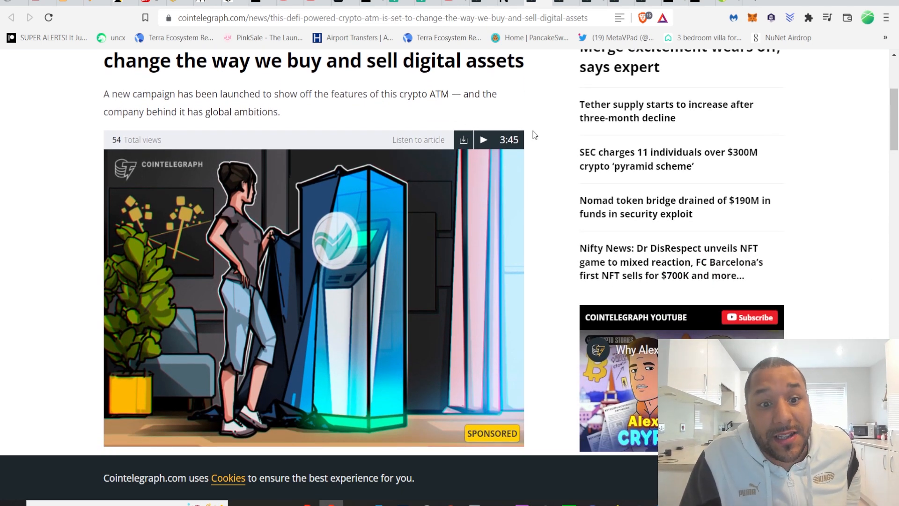
scroll("down", 3)
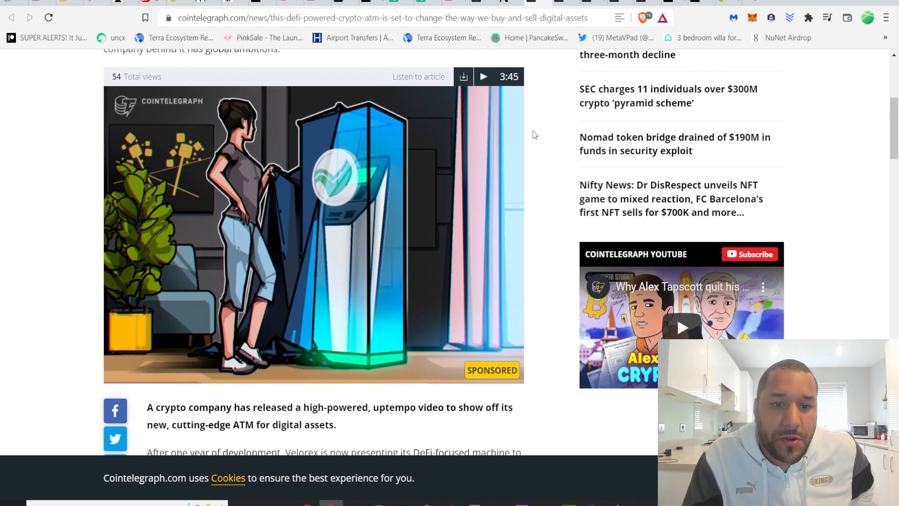
scroll("down", 3)
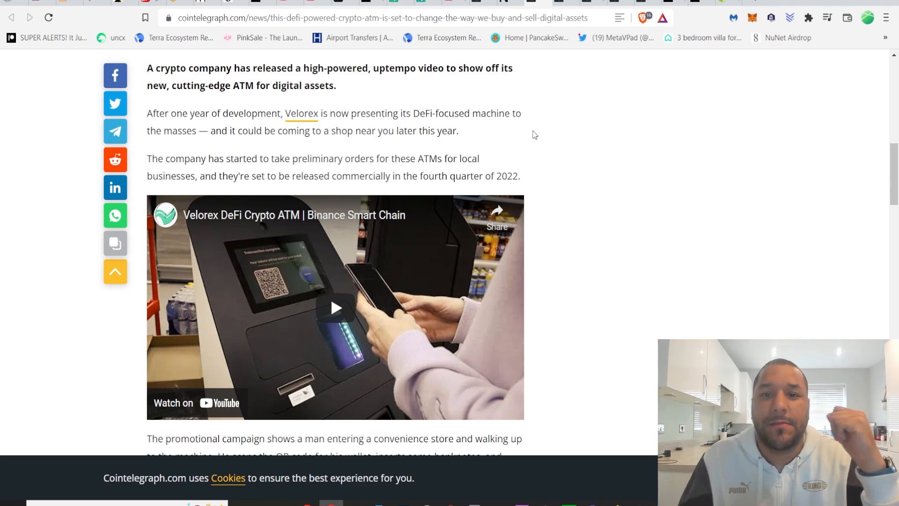
scroll("down", 3)
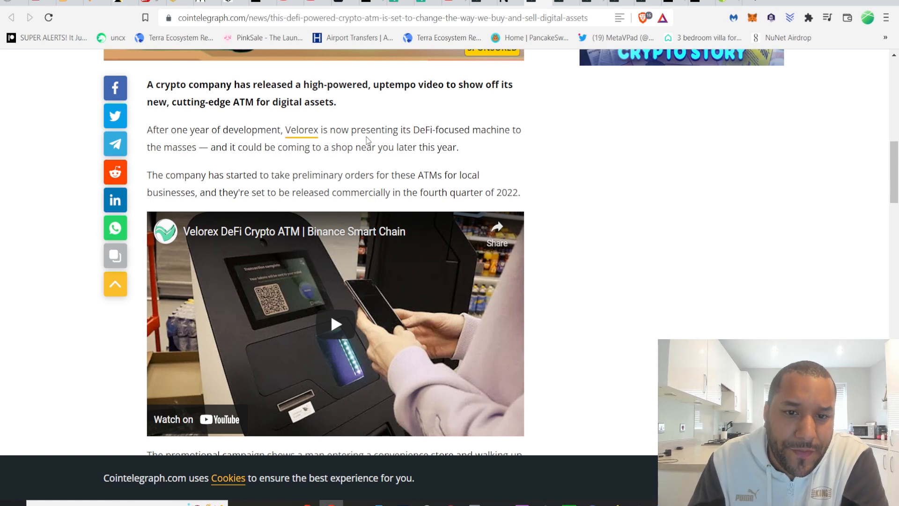
mouse_move(510, 157)
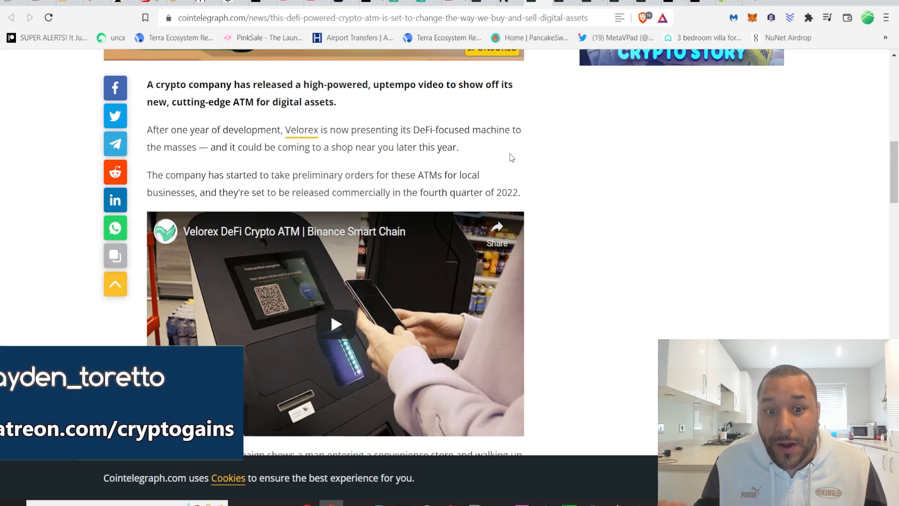
scroll("down", 3)
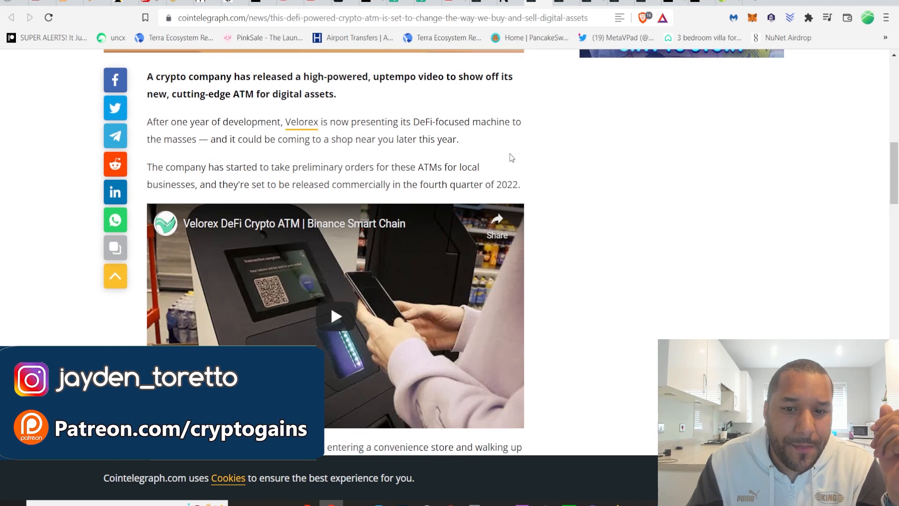
scroll("down", 3)
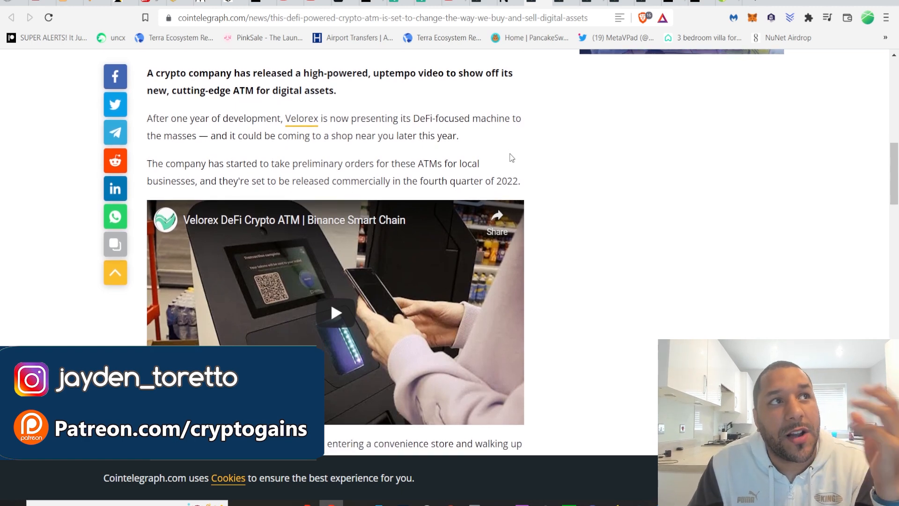
scroll("down", 3)
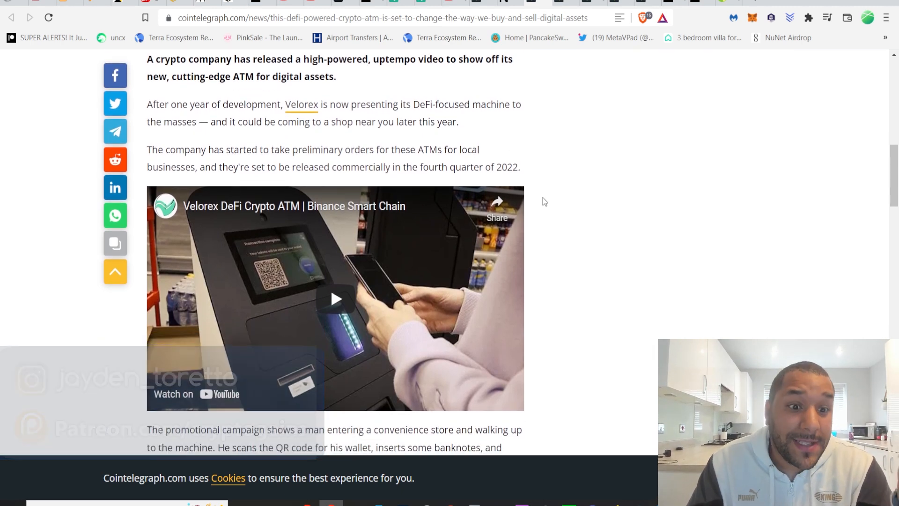
scroll("down", 3)
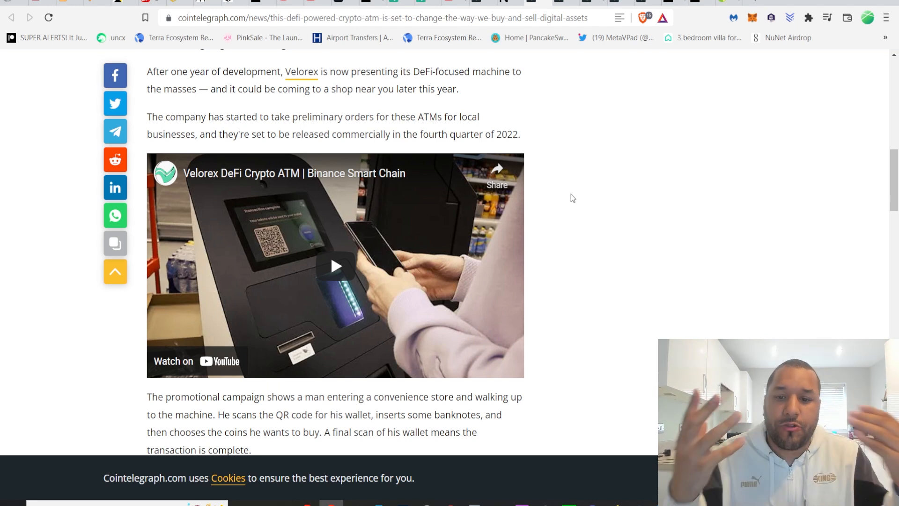
scroll("down", 3)
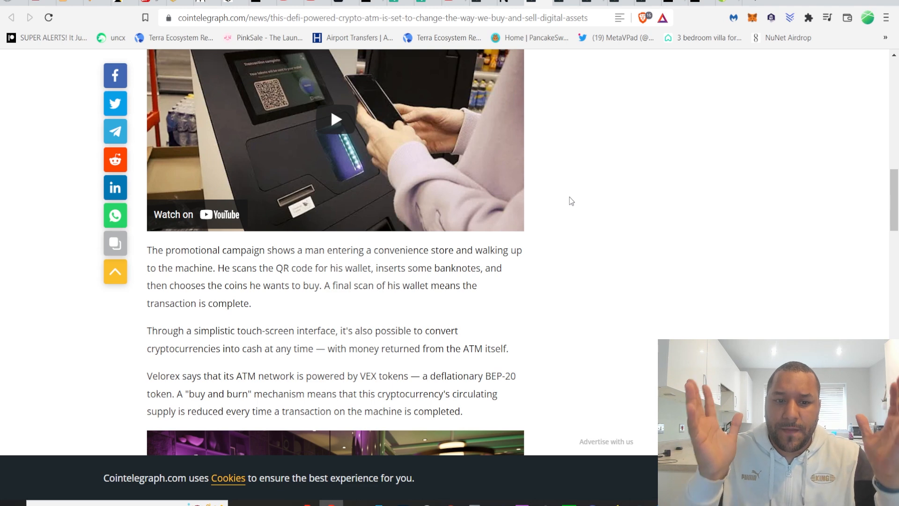
scroll("down", 3)
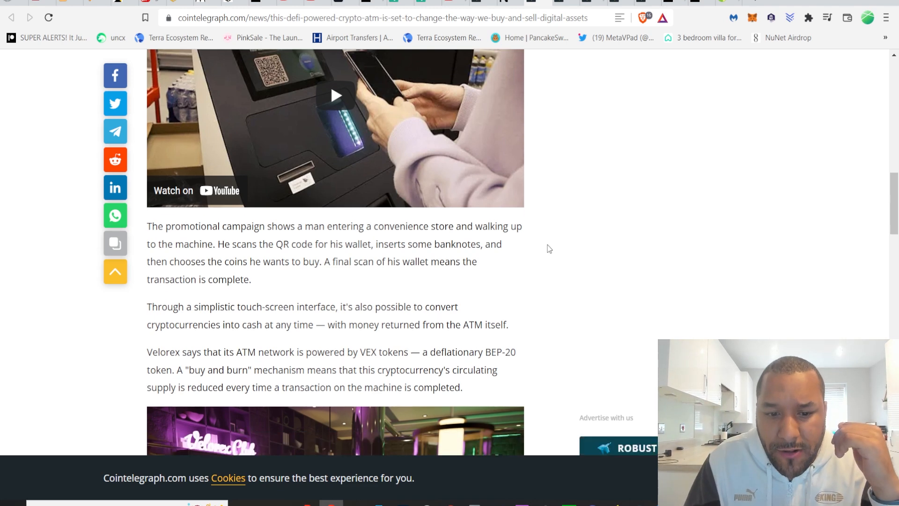
scroll("down", 3)
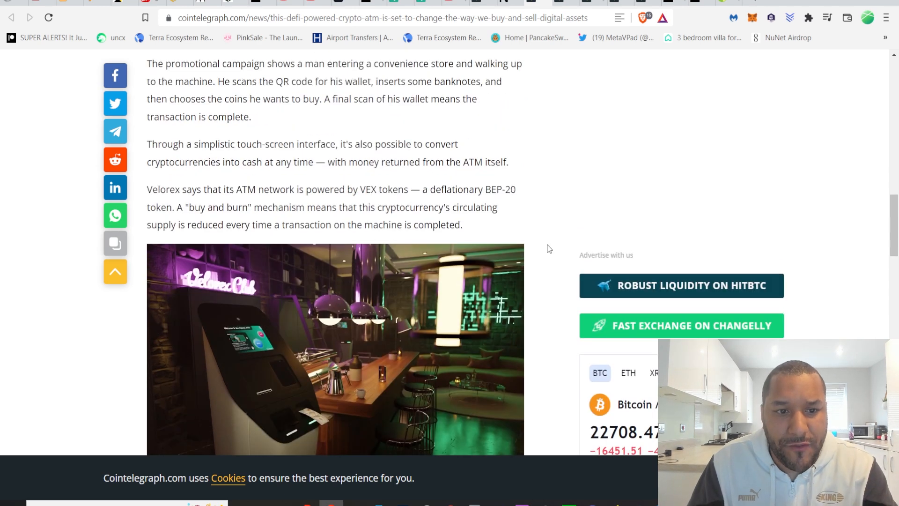
scroll("down", 3)
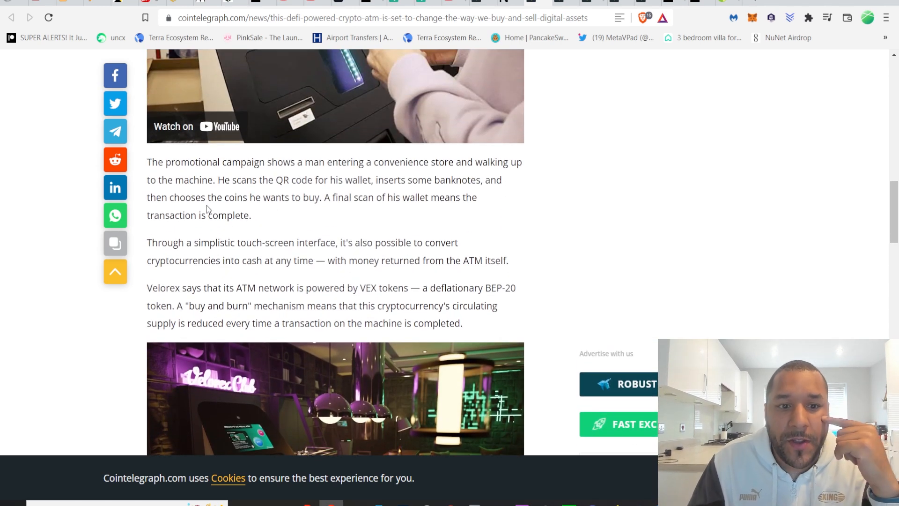
mouse_move(423, 220)
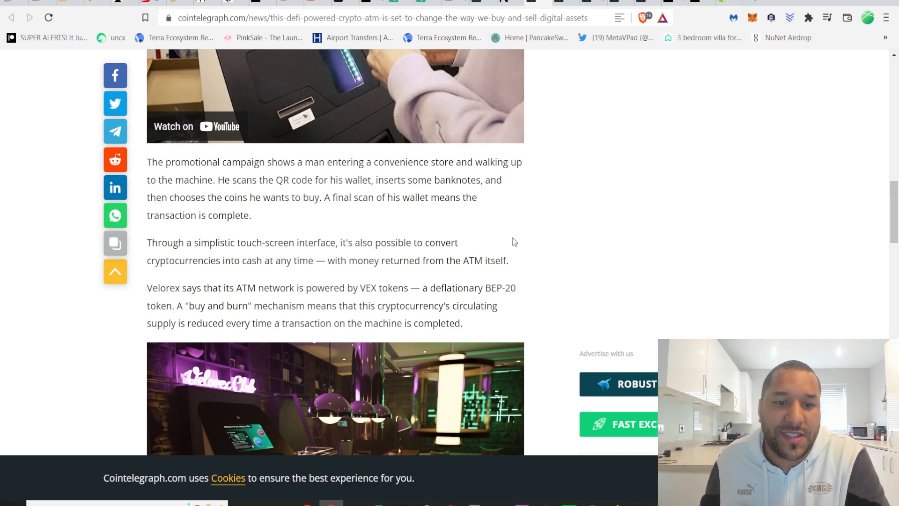
scroll("down", 3)
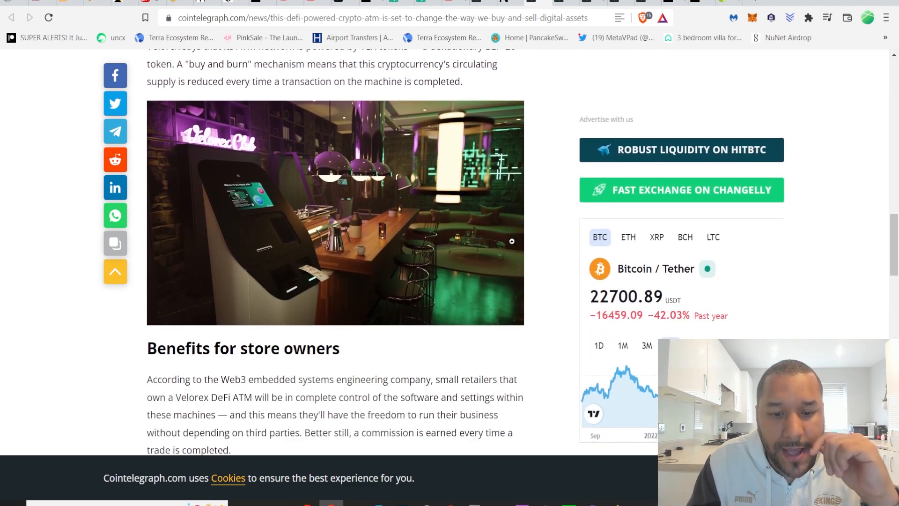
scroll("down", 3)
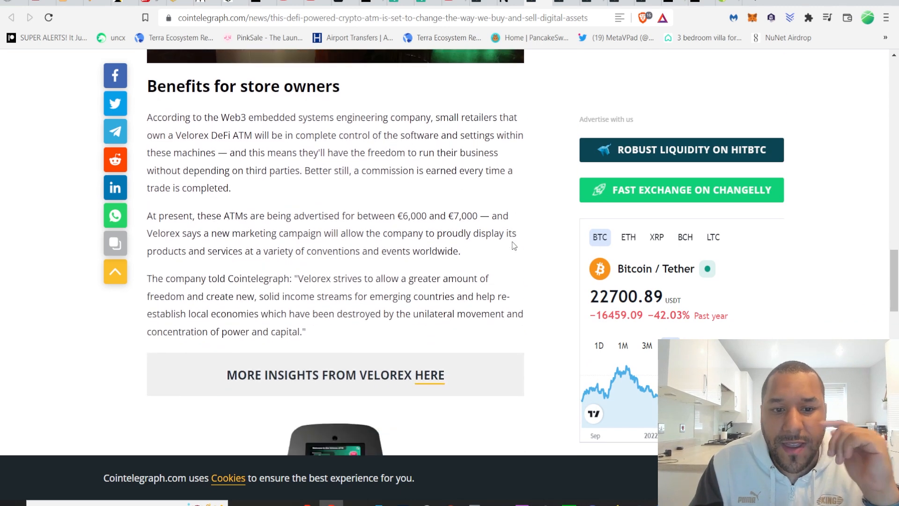
scroll("down", 3)
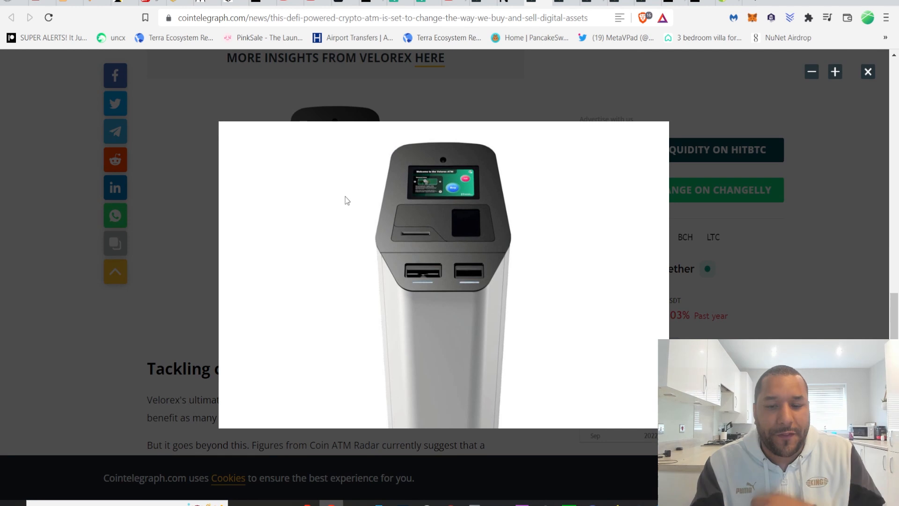
mouse_move(526, 235)
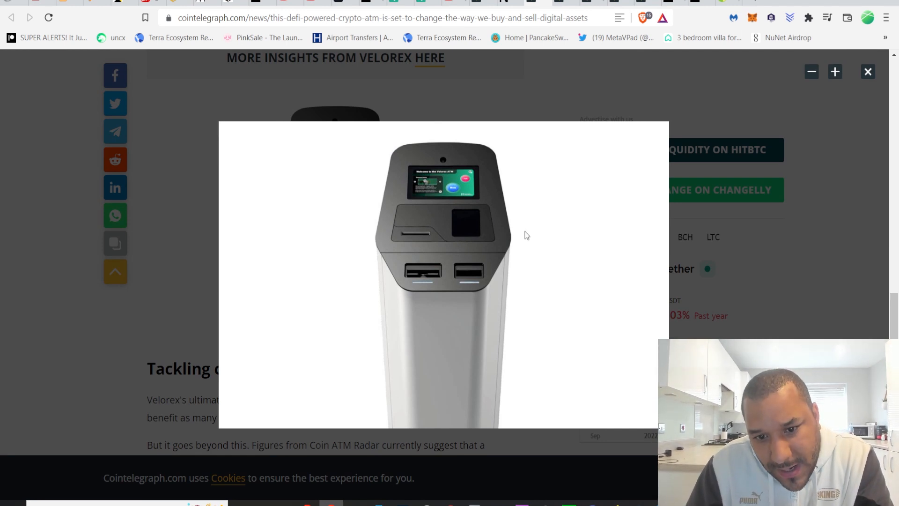
mouse_move(527, 235)
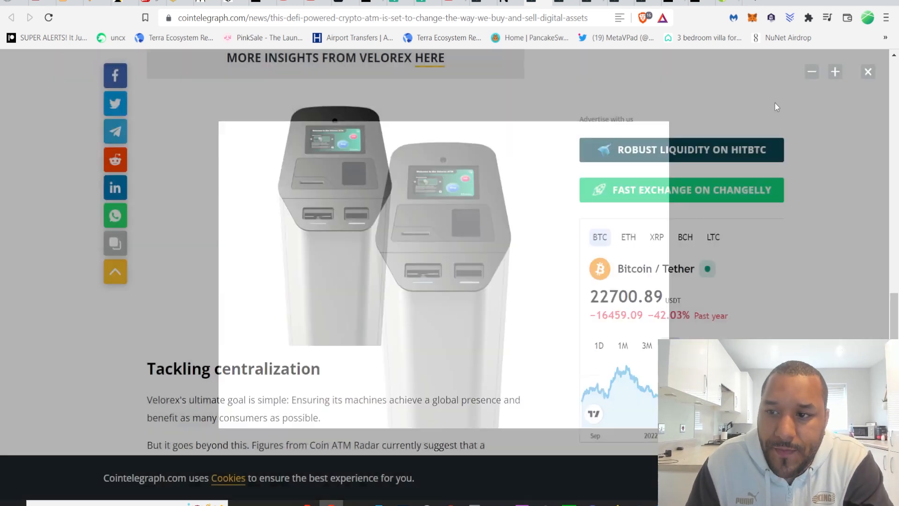
left_click(868, 71)
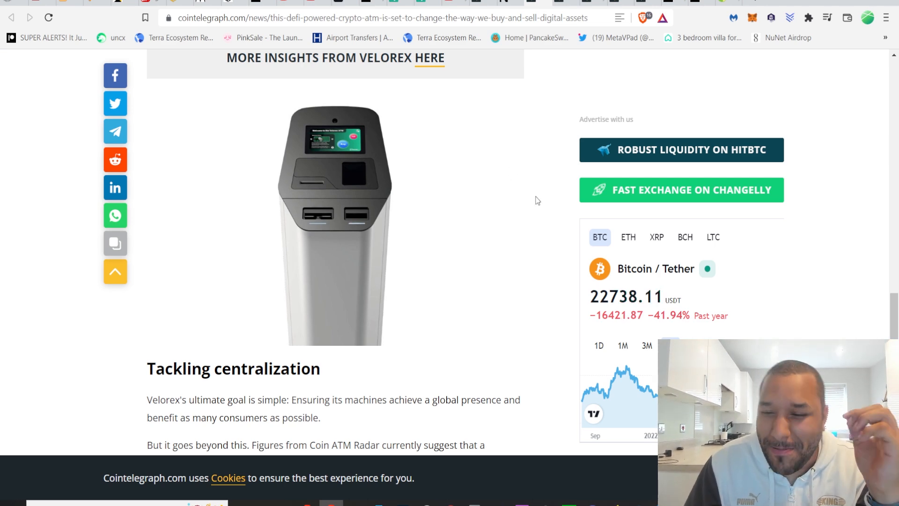
scroll("down", 3)
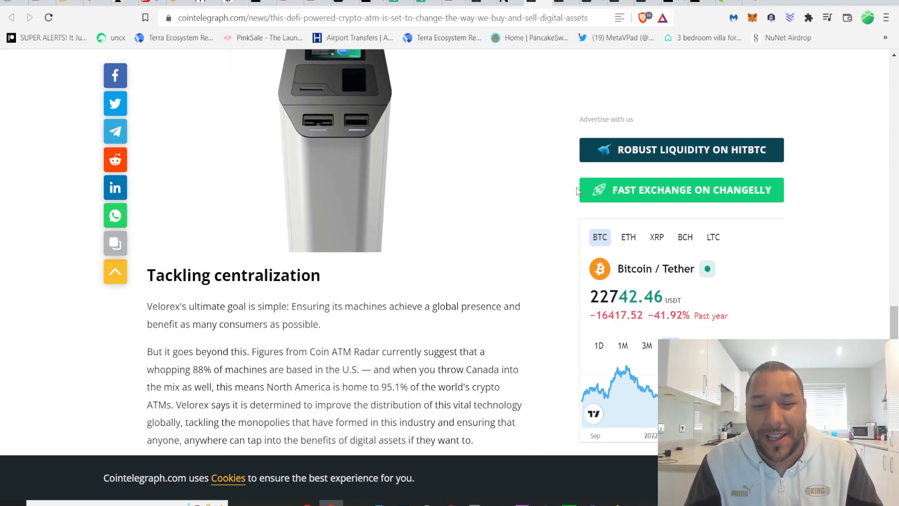
scroll("down", 3)
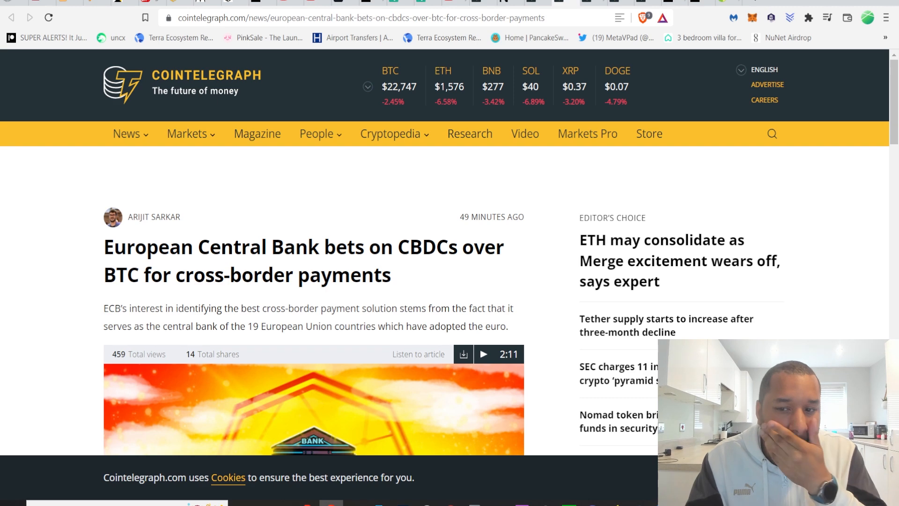
Scroll a little way down the ECB 'bets on CBDCs over BTC' article.
scroll("down", 3)
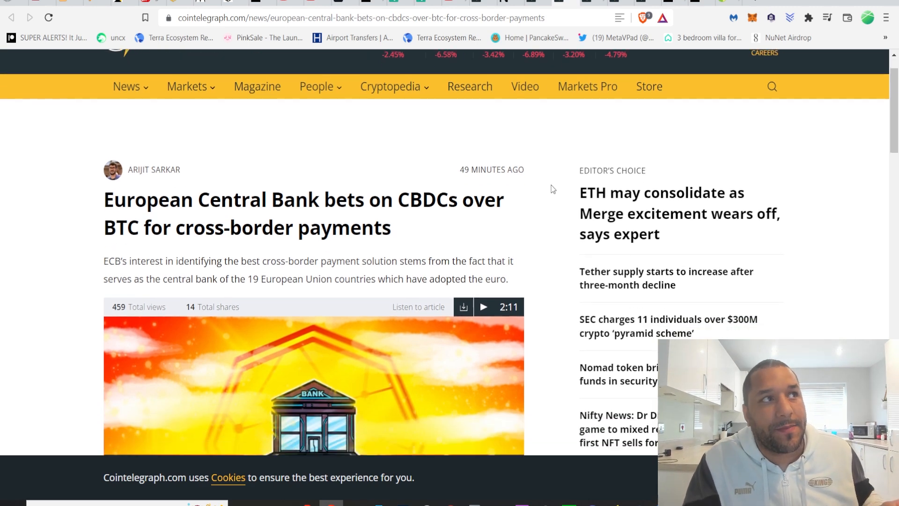
scroll("down", 3)
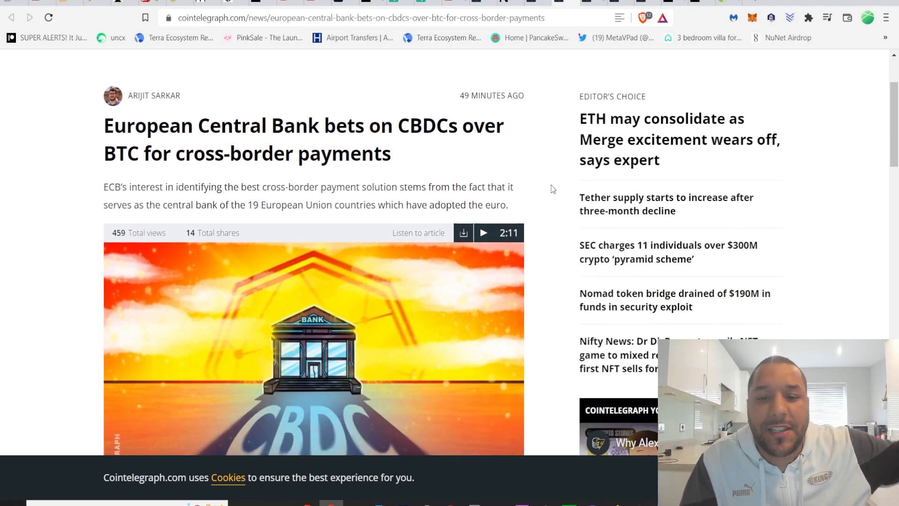
scroll("down", 3)
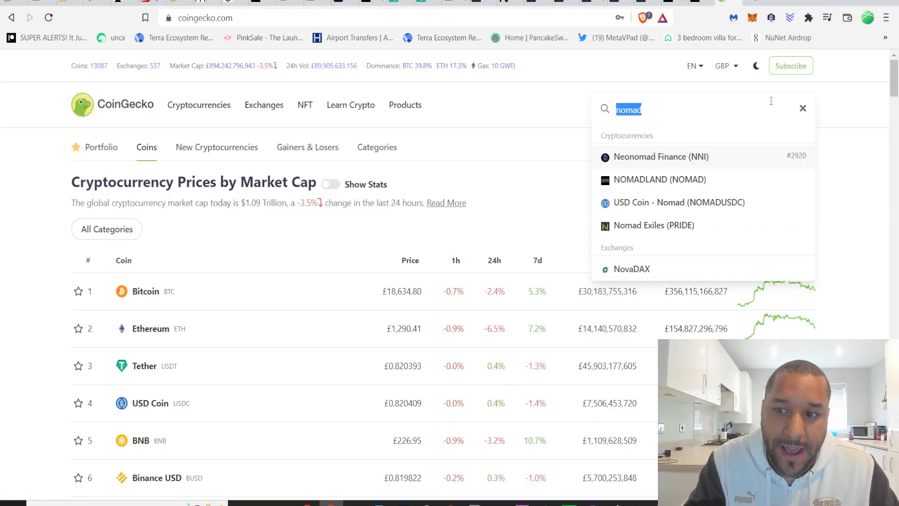
Search 'wadzp', open the WadzPay (WTK) coin page and visit wadzpay.com.
type("wadzp")
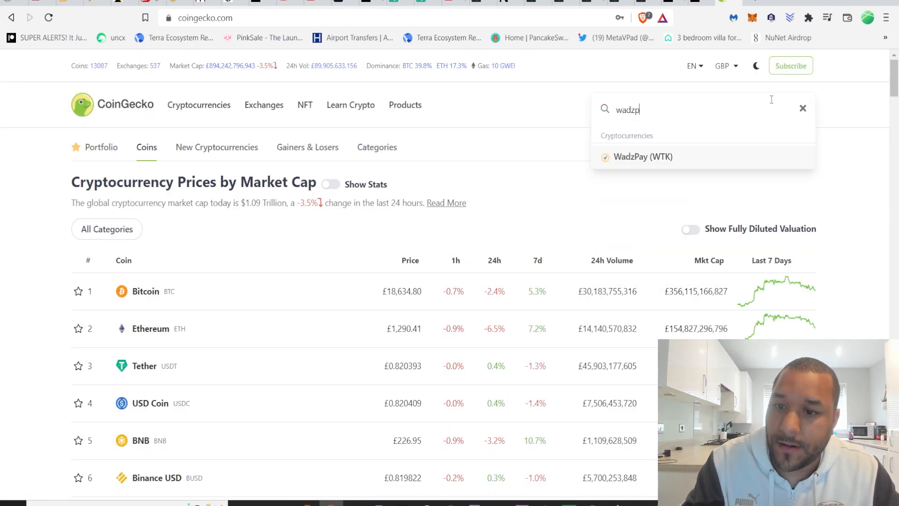
left_click(643, 156)
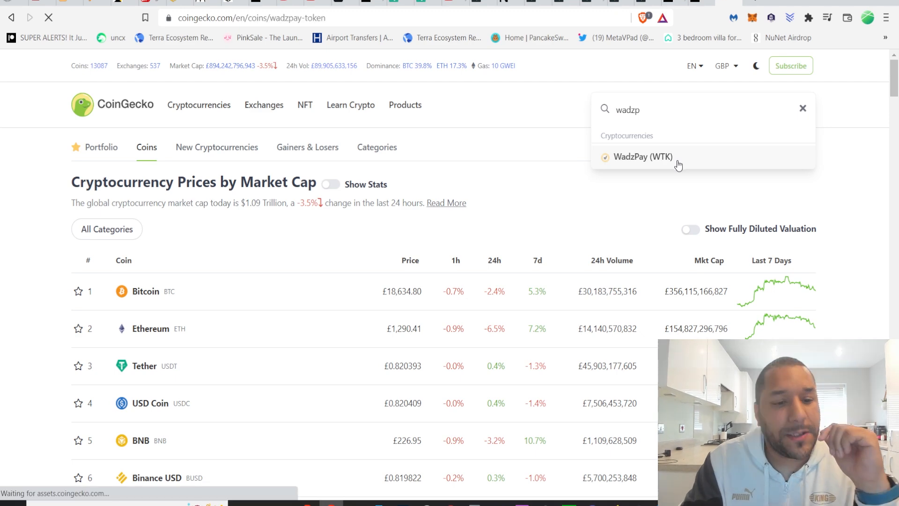
left_click(642, 157)
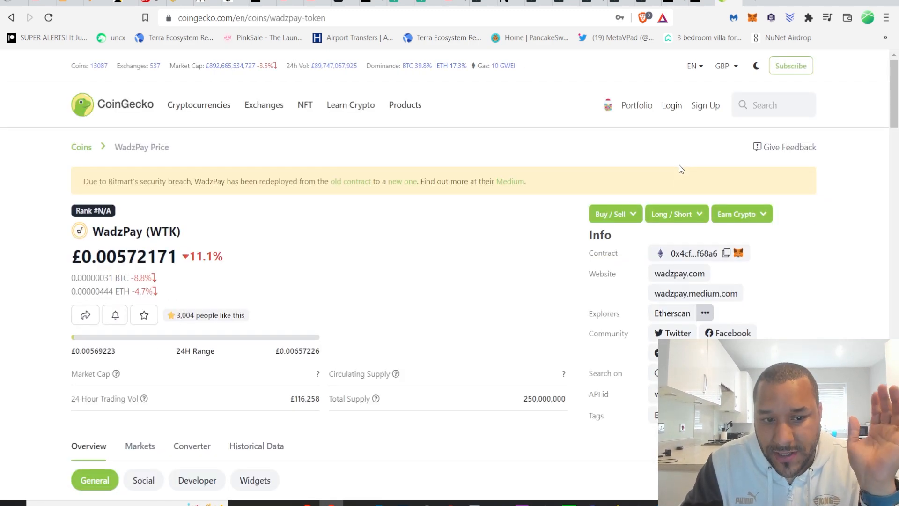
scroll("down", 3)
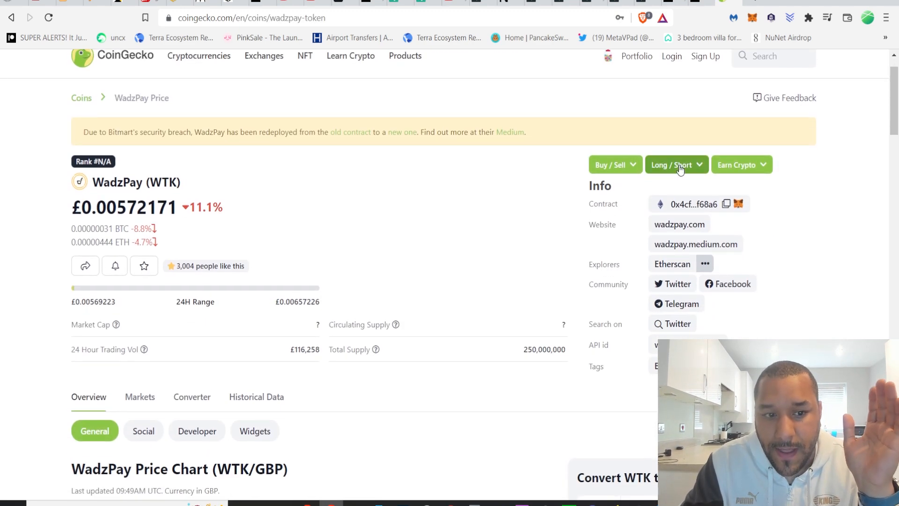
mouse_move(679, 224)
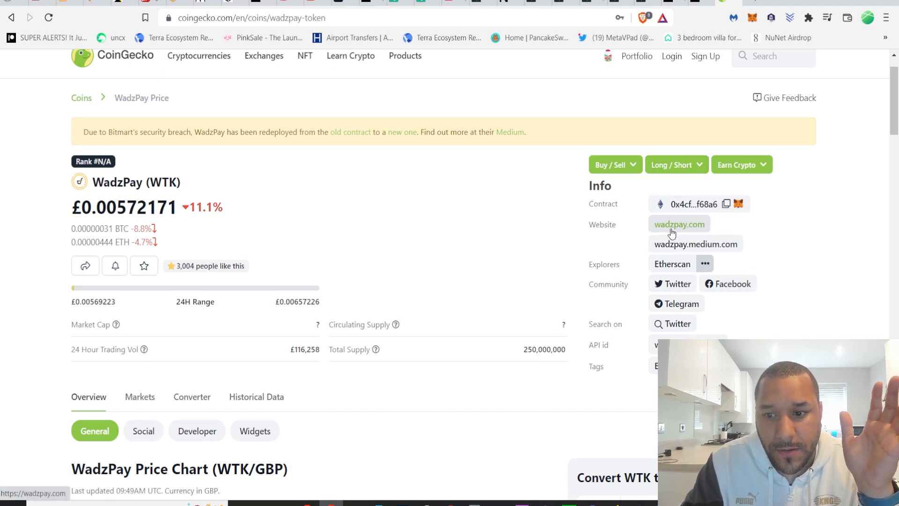
left_click(678, 224)
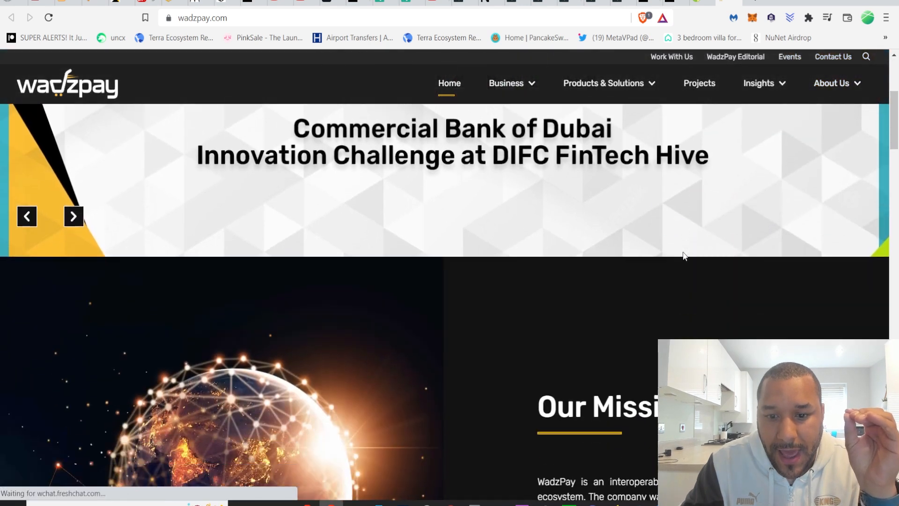
scroll("down", 3)
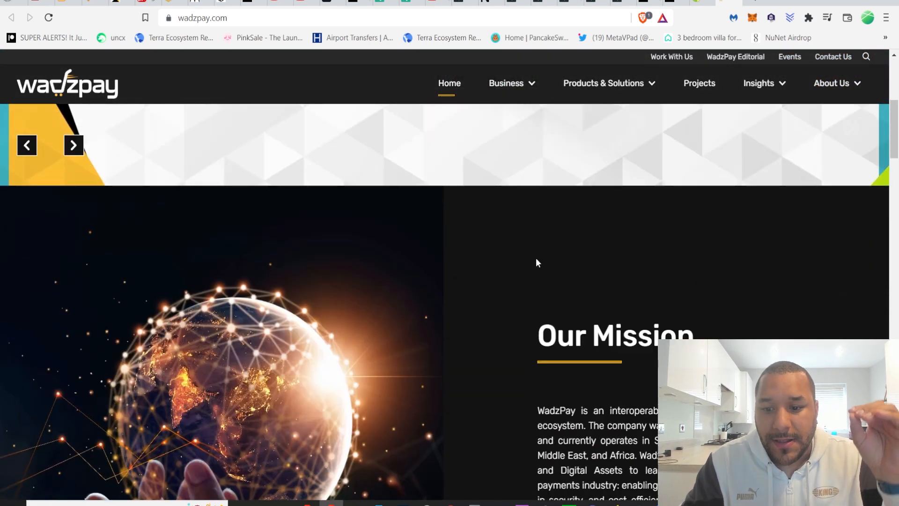
scroll("down", 3)
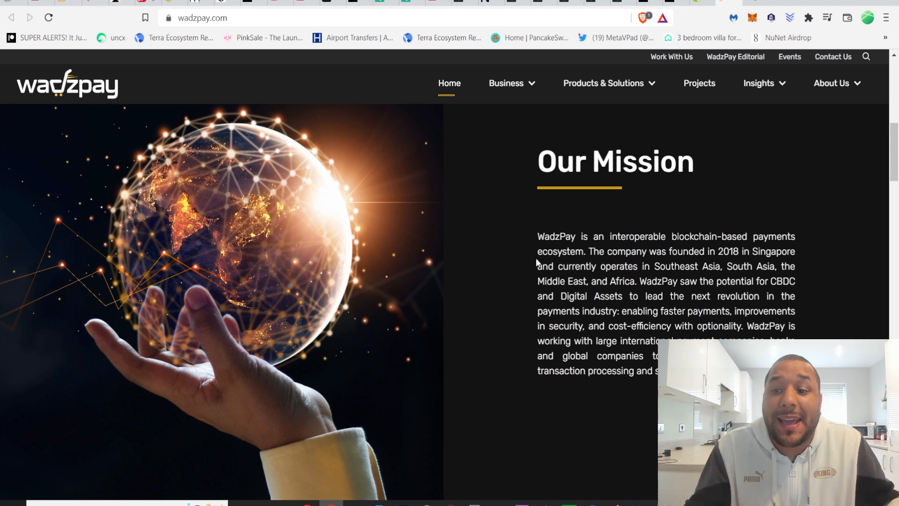
scroll("down", 3)
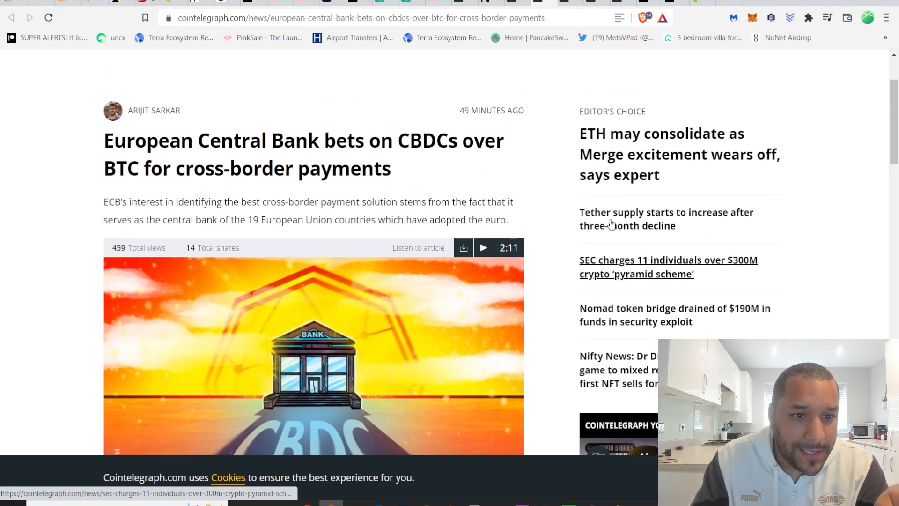
Scroll to the ECB article body on the study favouring CBDCs over Bitcoin and stablecoins.
scroll("down", 3)
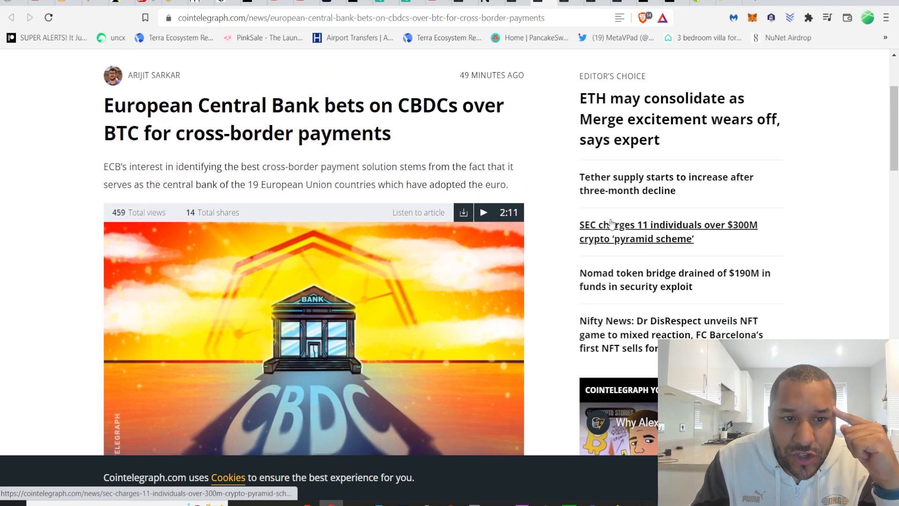
scroll("down", 3)
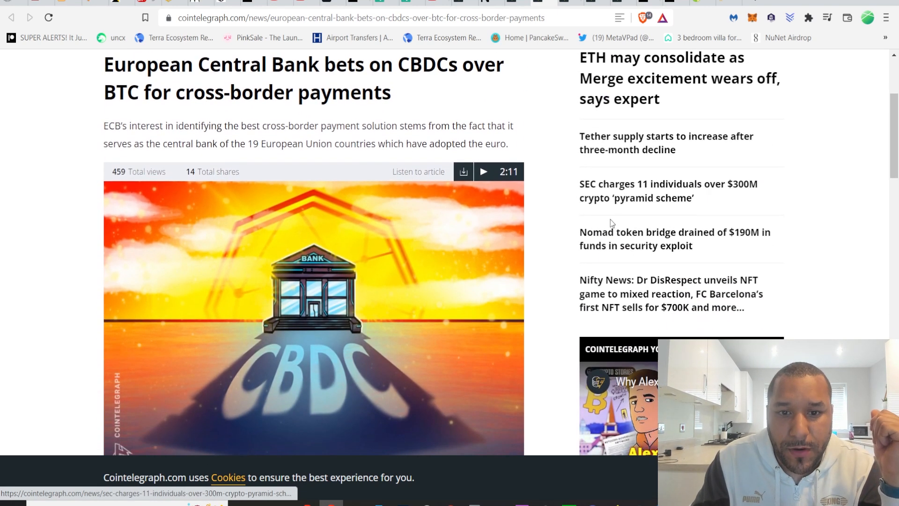
scroll("down", 3)
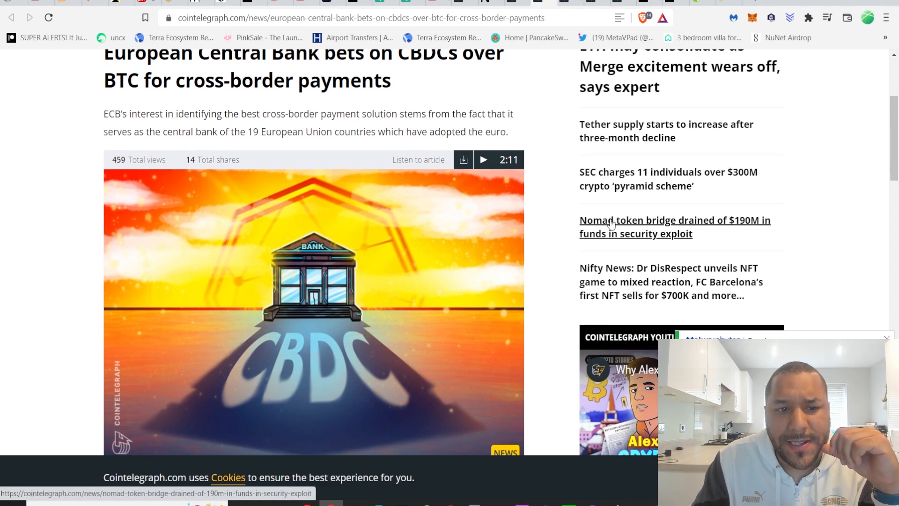
scroll("down", 3)
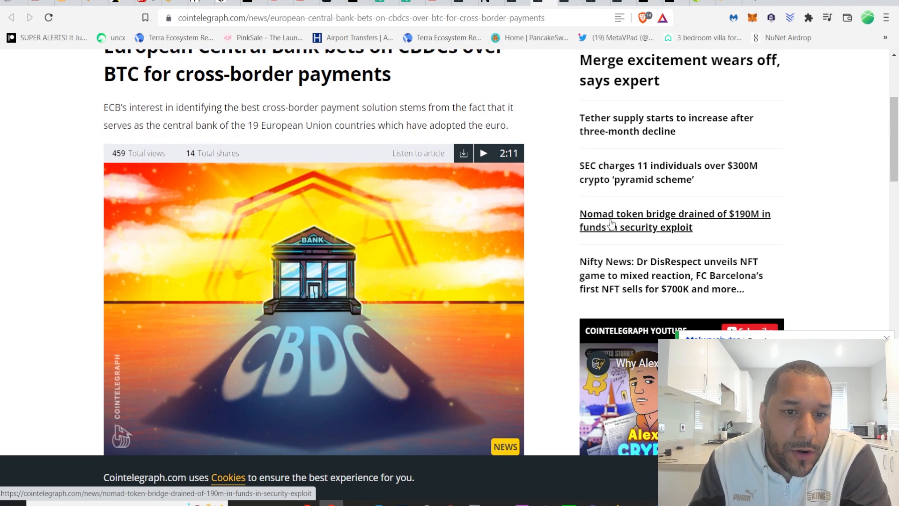
scroll("down", 3)
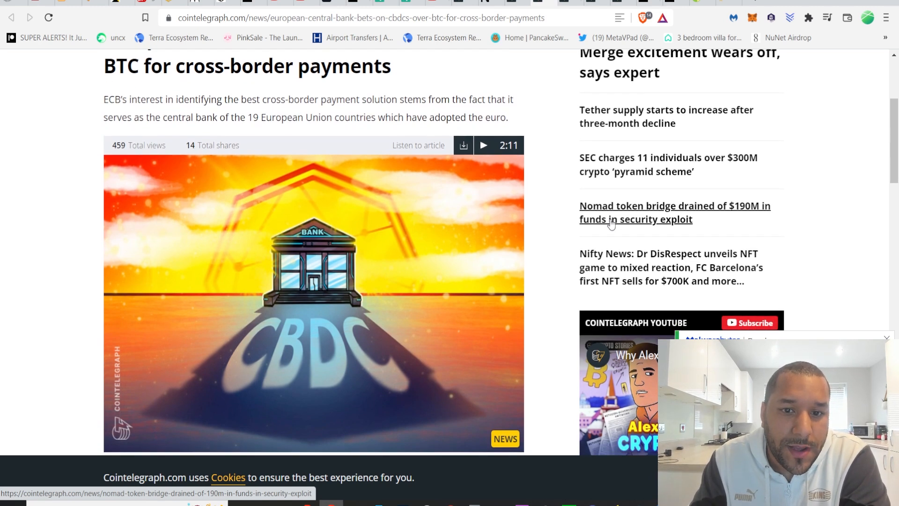
scroll("down", 3)
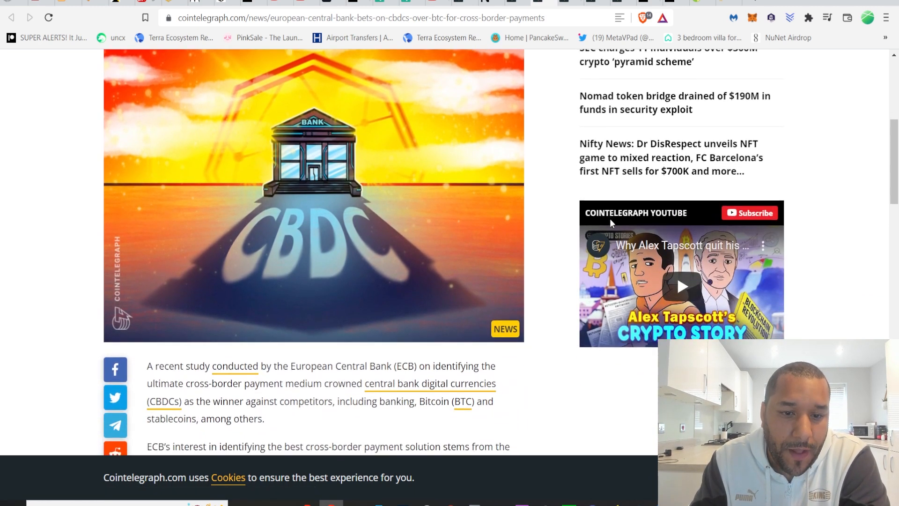
scroll("down", 3)
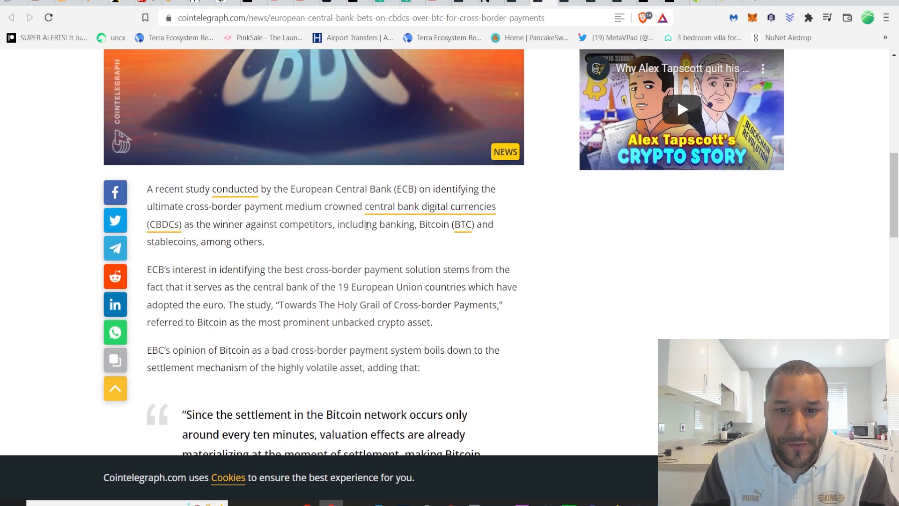
scroll("down", 3)
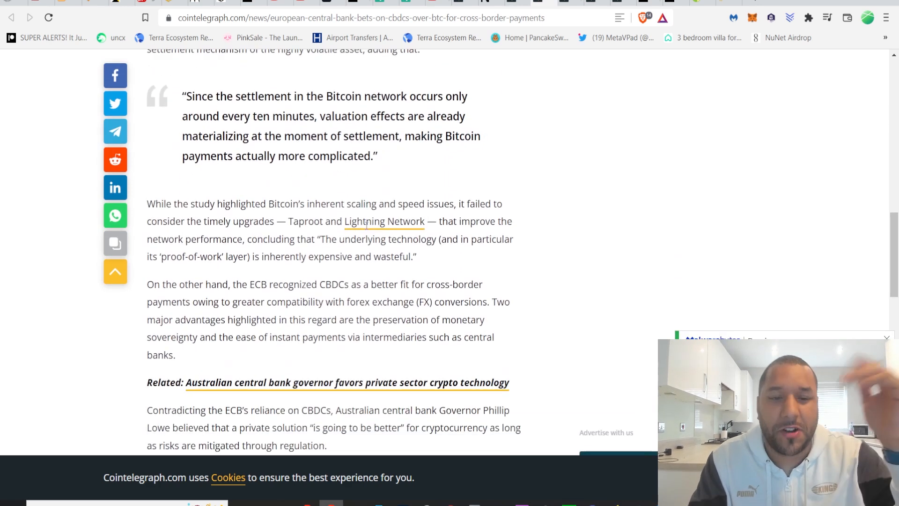
scroll("up", 3)
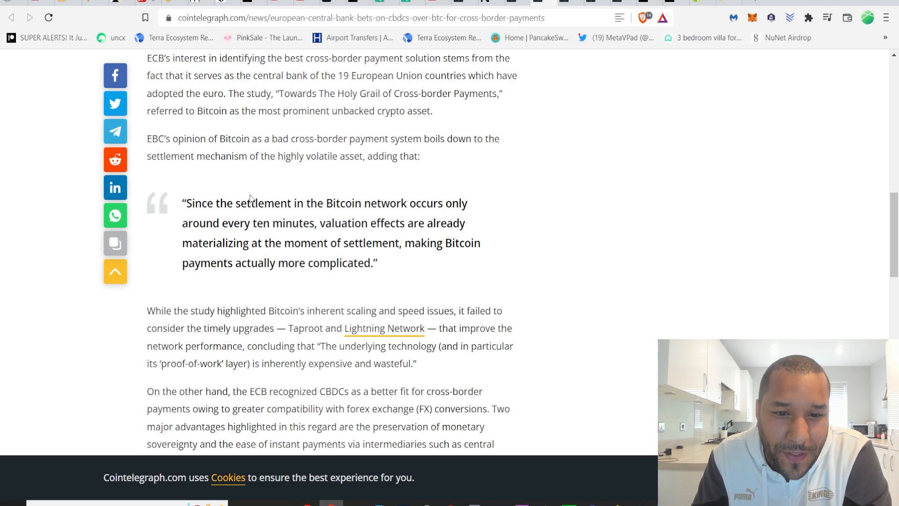
mouse_move(555, 152)
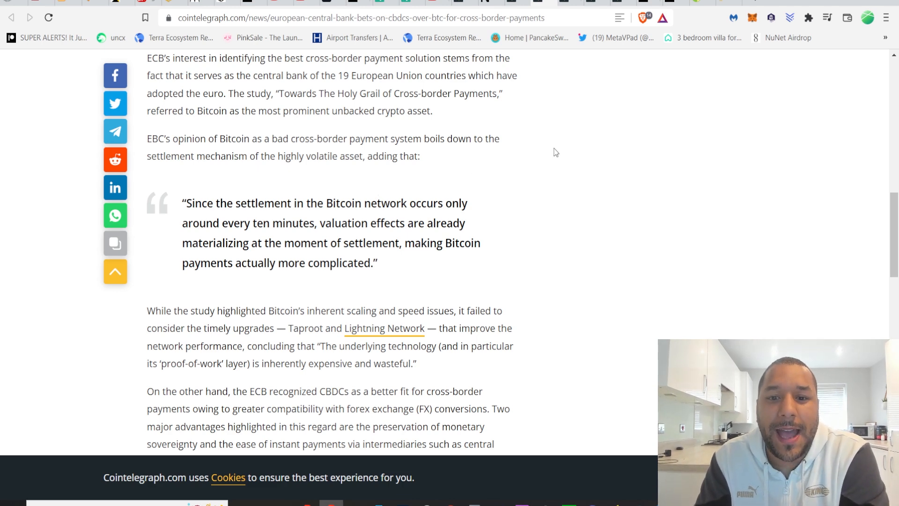
scroll("down", 3)
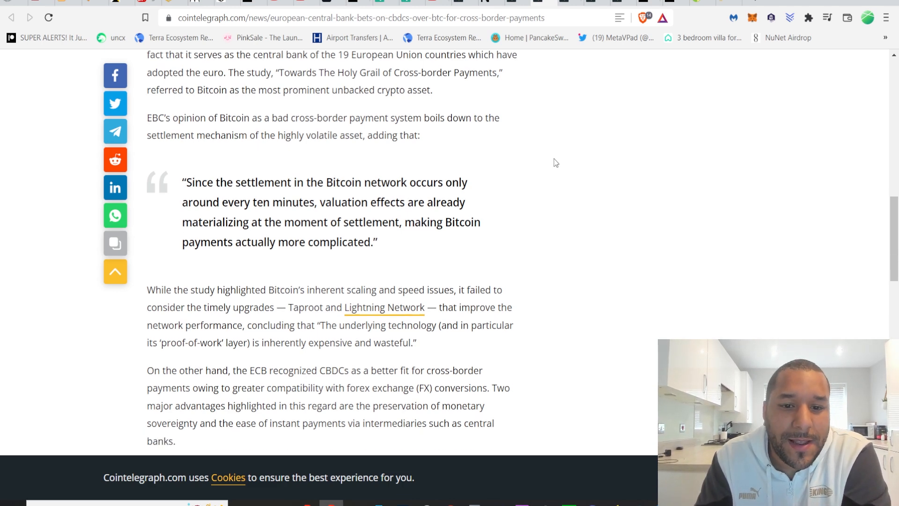
scroll("down", 3)
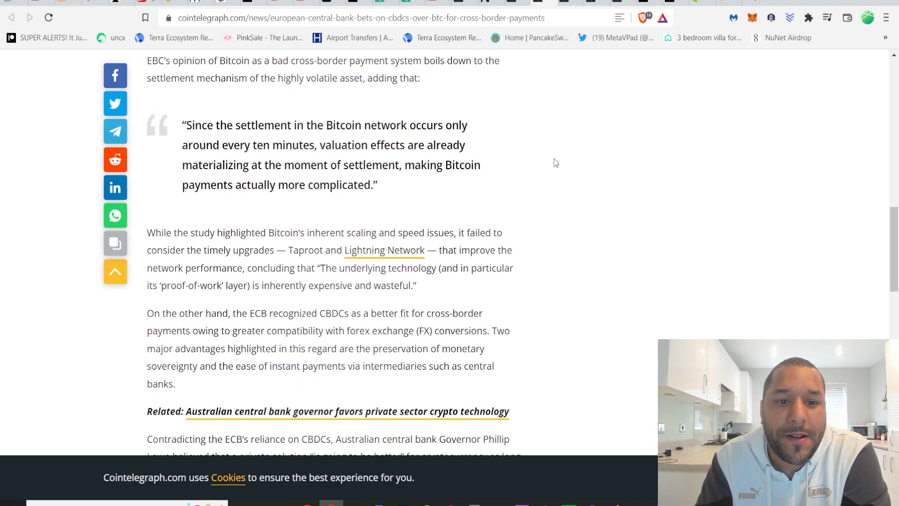
scroll("down", 3)
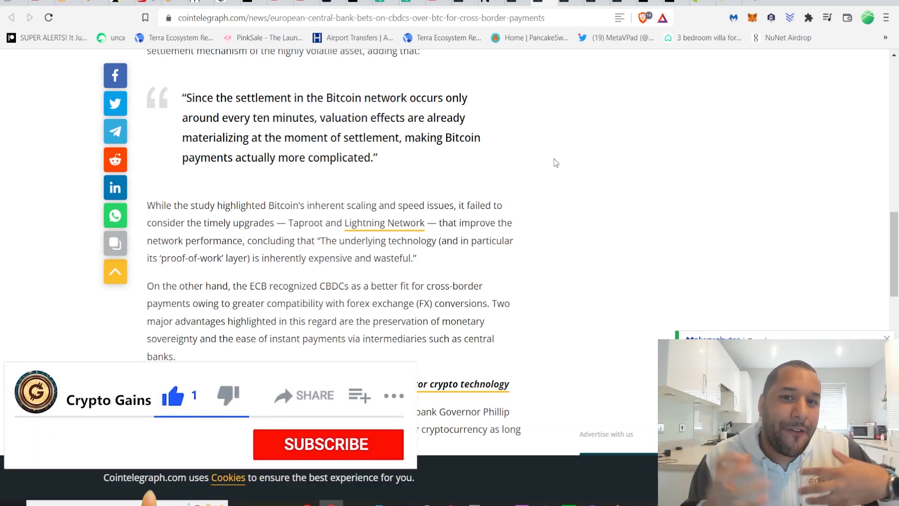
left_click(328, 443)
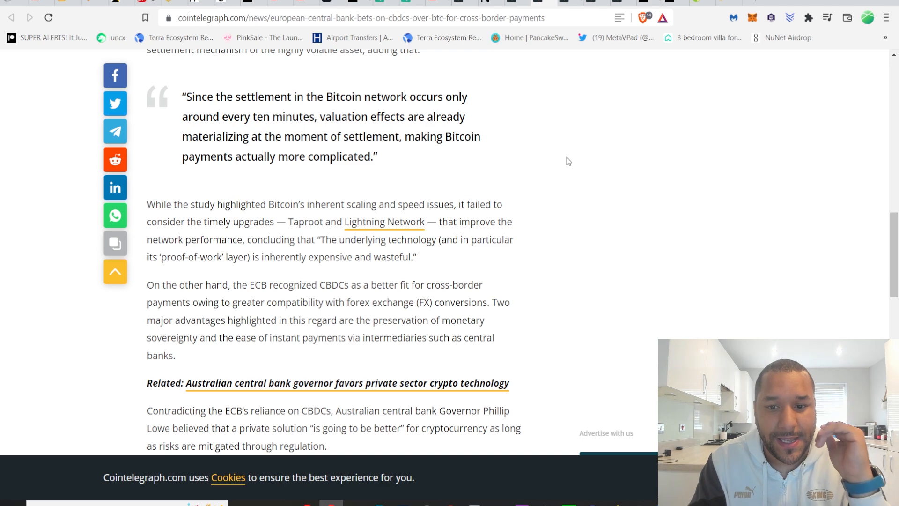
mouse_move(579, 164)
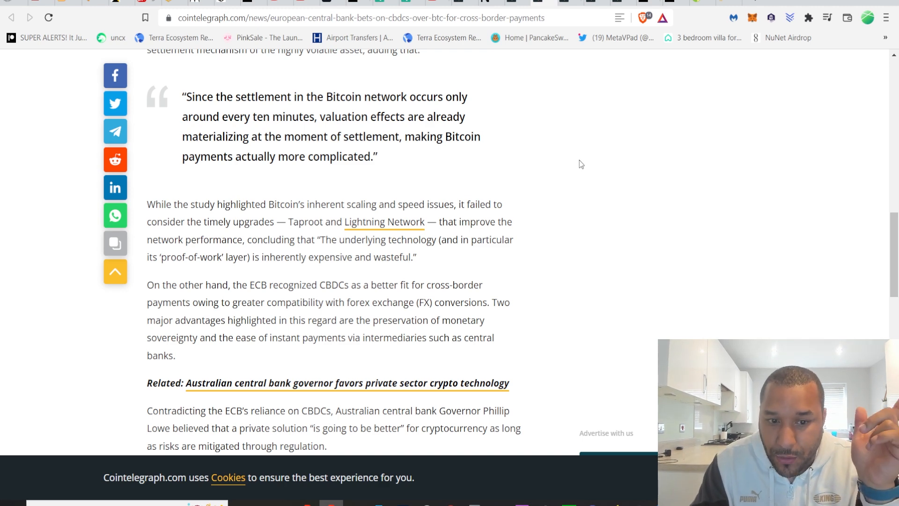
scroll("down", 3)
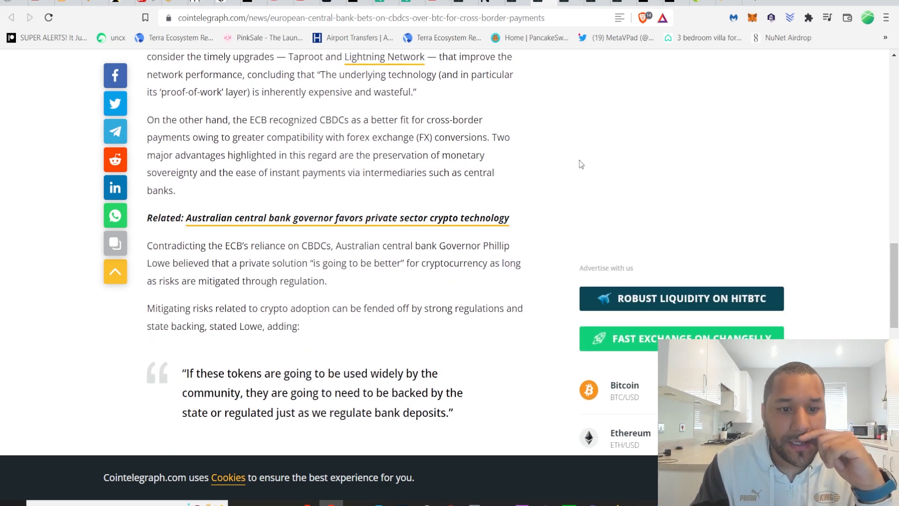
scroll("down", 3)
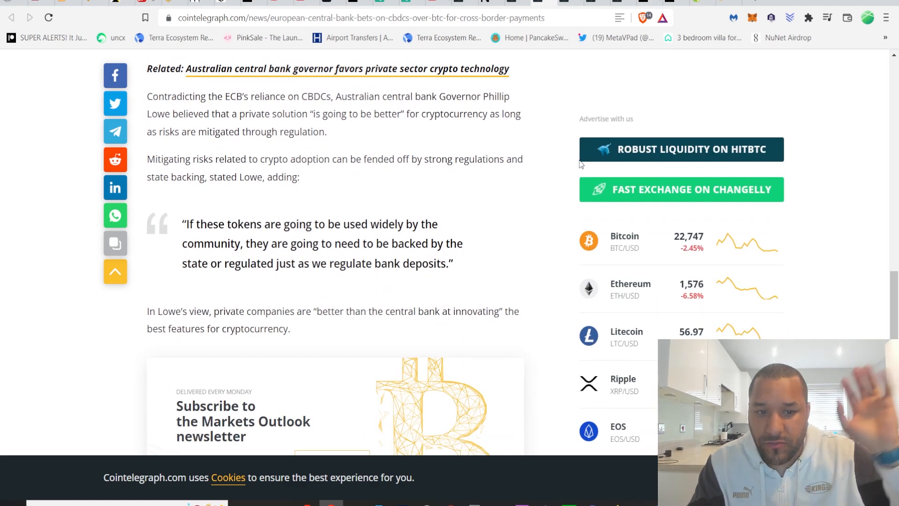
scroll("up", 3)
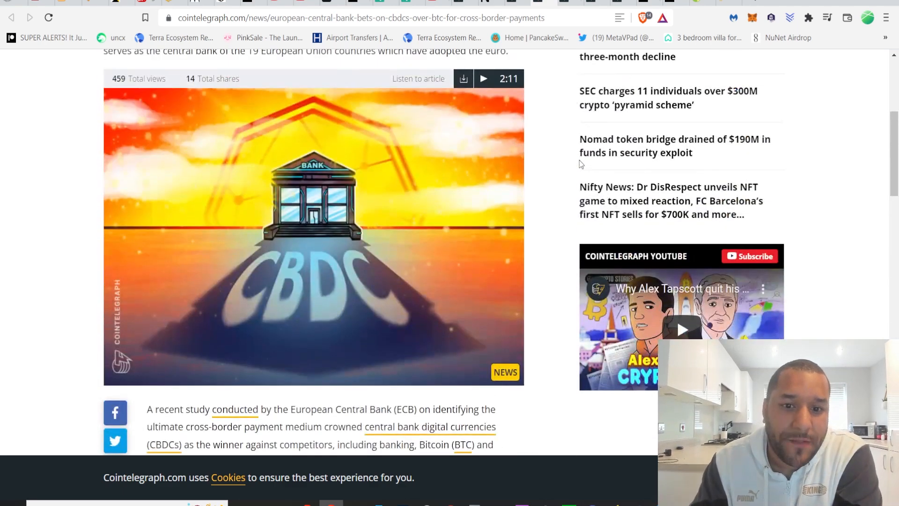
scroll("up", 3)
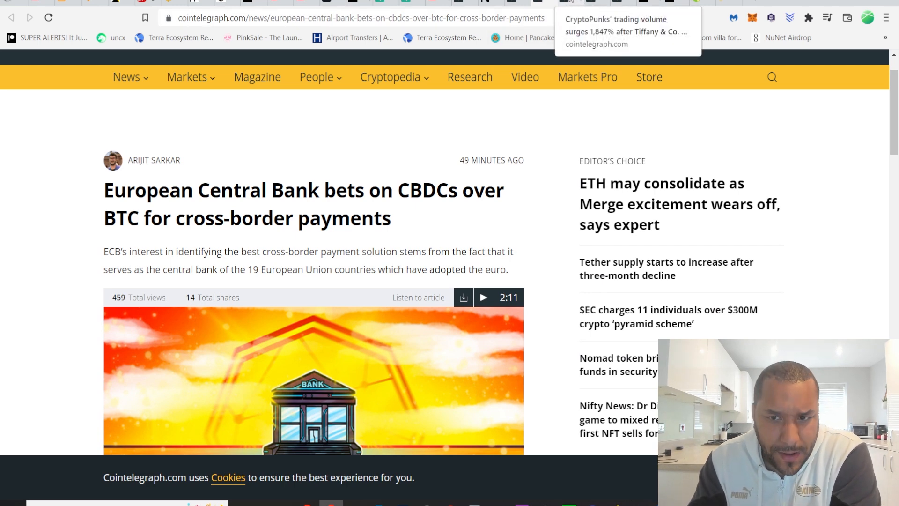
Switch to the CryptoPunks trading-volume article tab and scroll into its body.
left_click(626, 31)
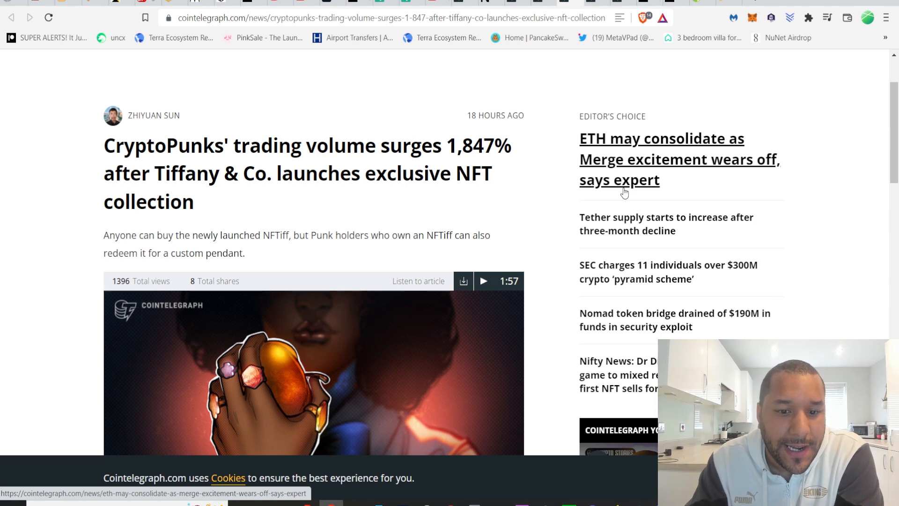
scroll("down", 3)
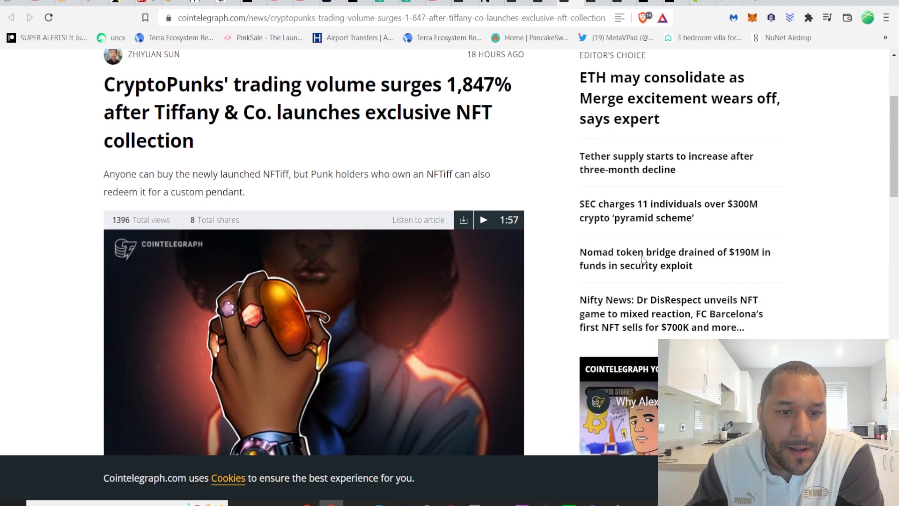
scroll("down", 3)
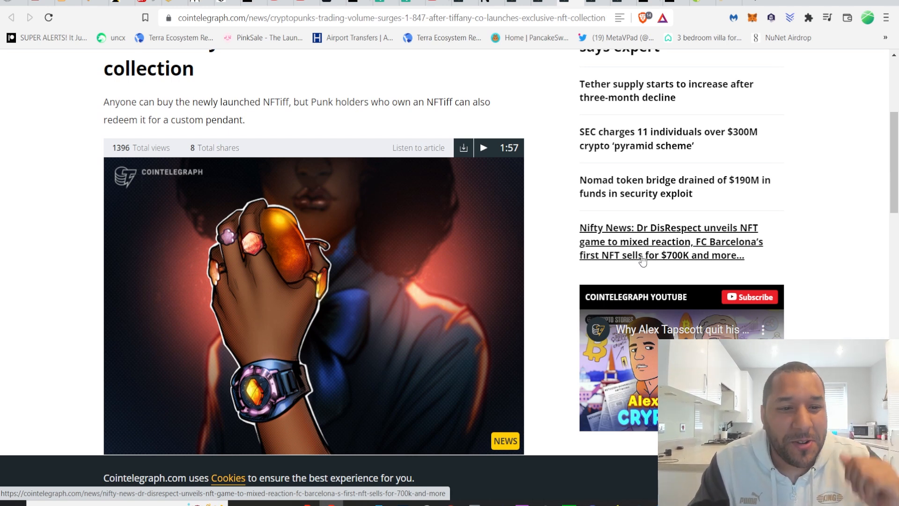
scroll("down", 3)
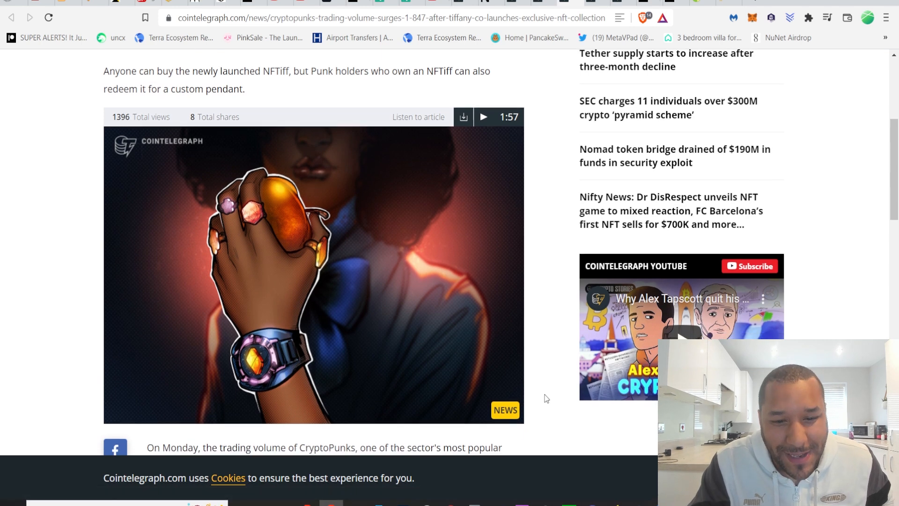
scroll("down", 3)
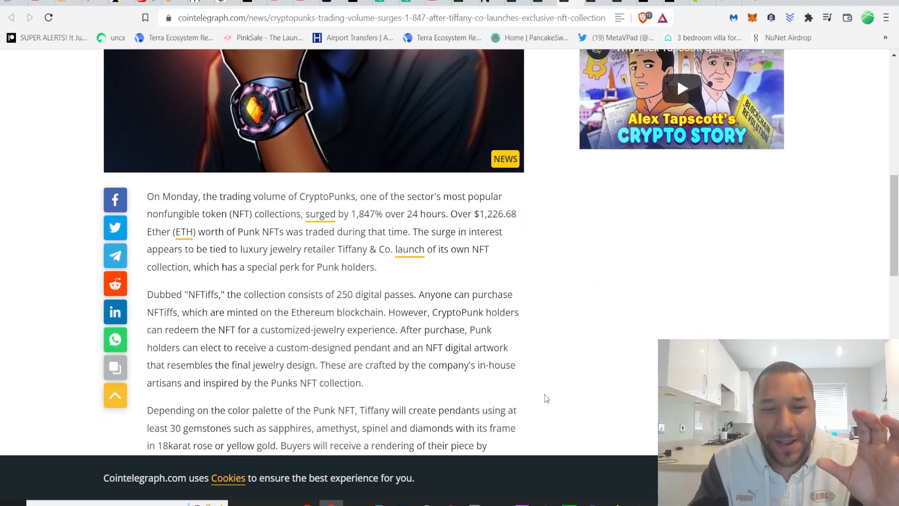
scroll("down", 3)
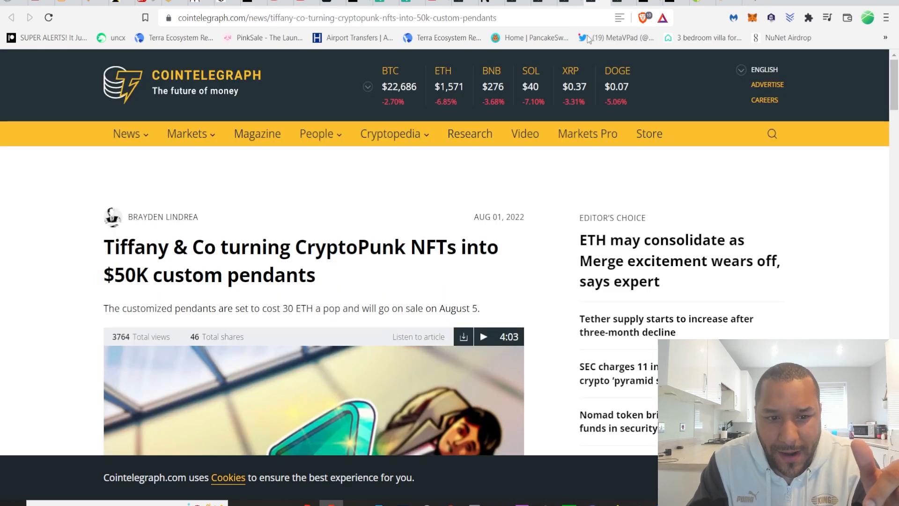
scroll("down", 3)
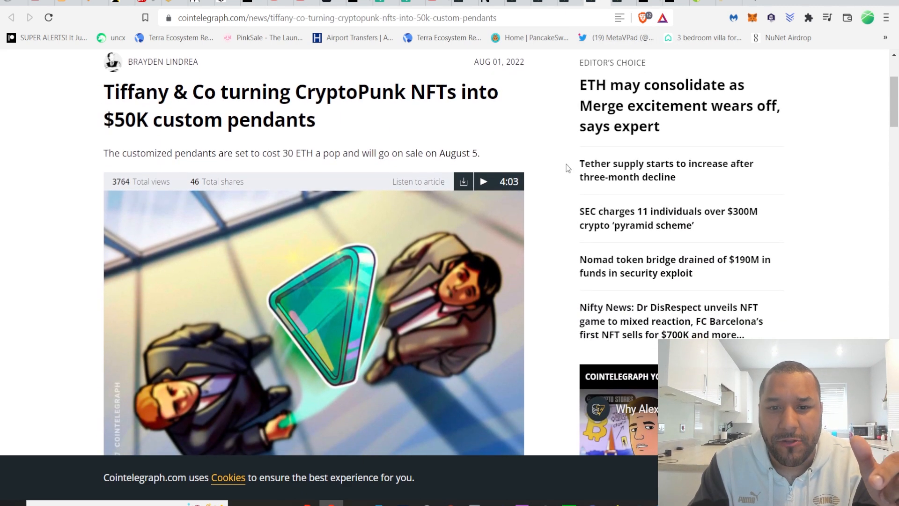
scroll("down", 3)
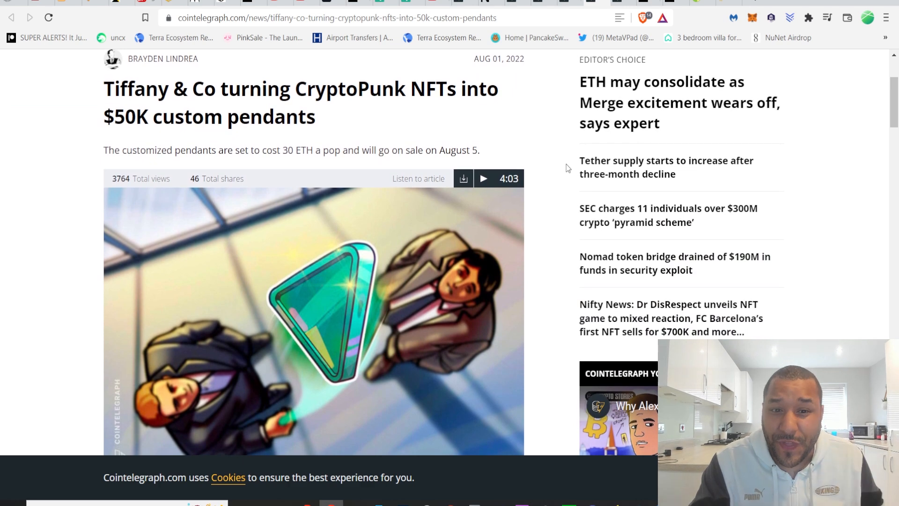
scroll("down", 3)
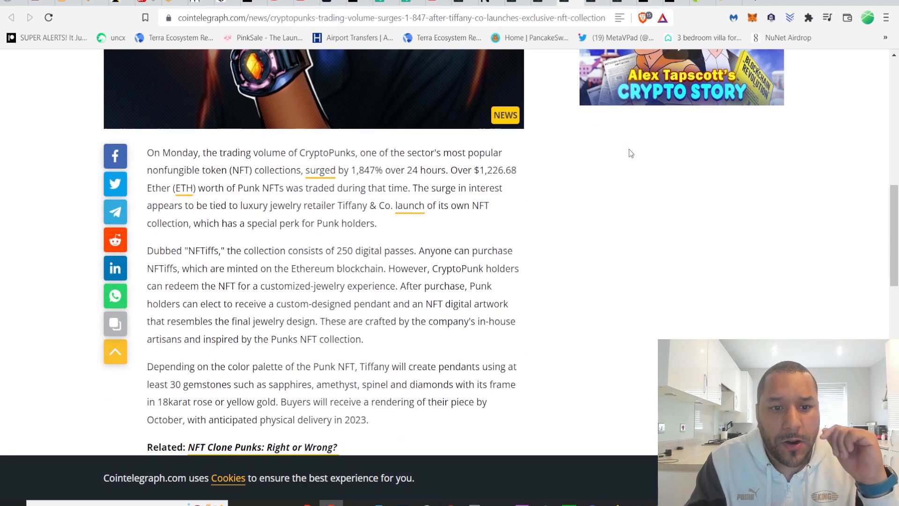
Scroll the Tiffany CryptoPunk pendants article to its 30-Ether pricing and announcement tweet.
scroll("down", 3)
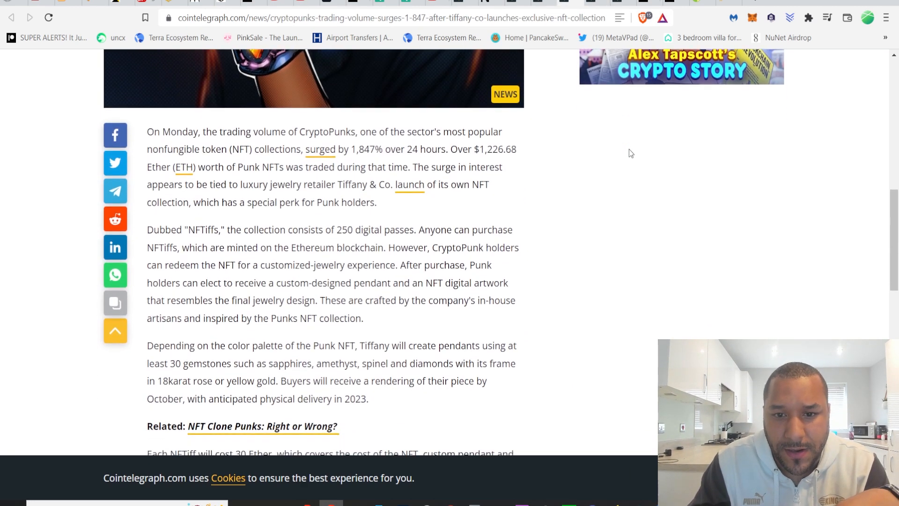
scroll("down", 3)
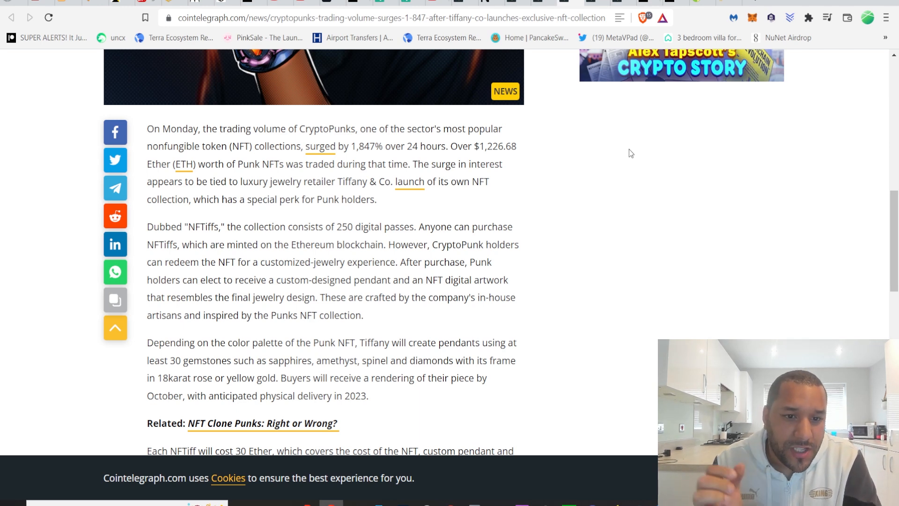
scroll("down", 3)
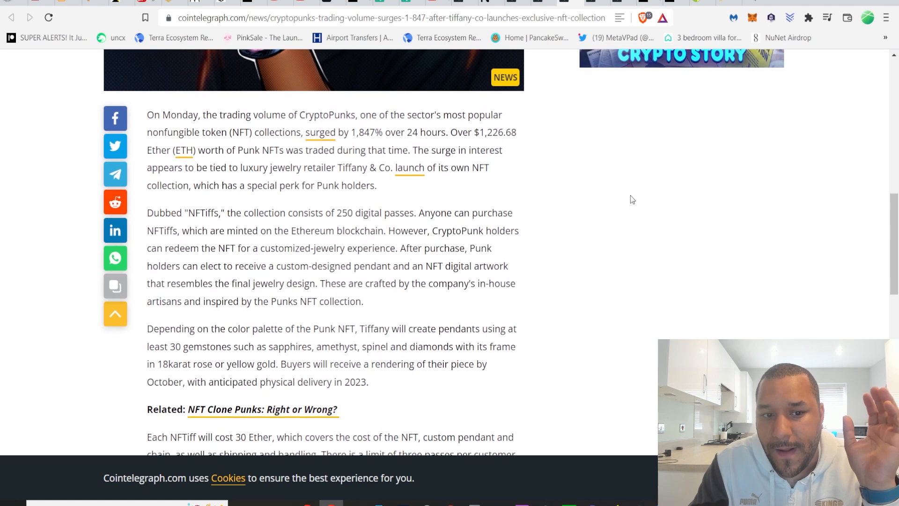
scroll("down", 3)
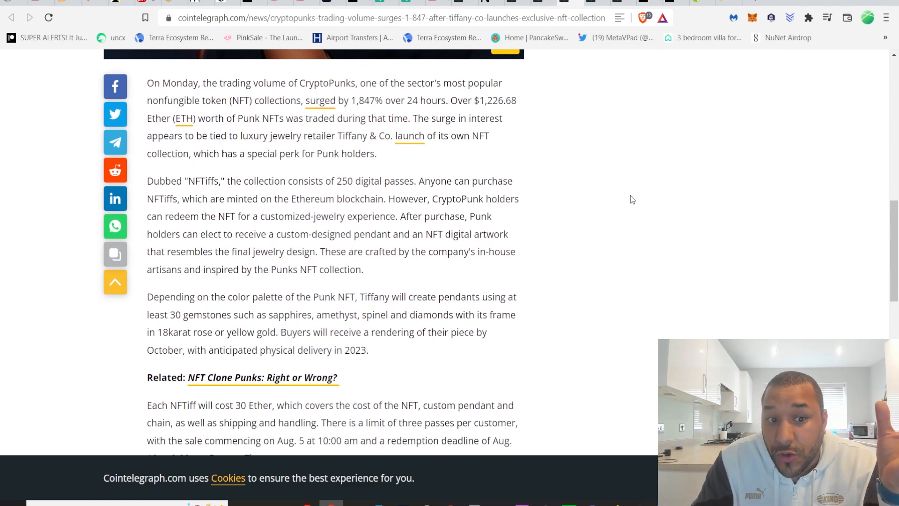
scroll("down", 3)
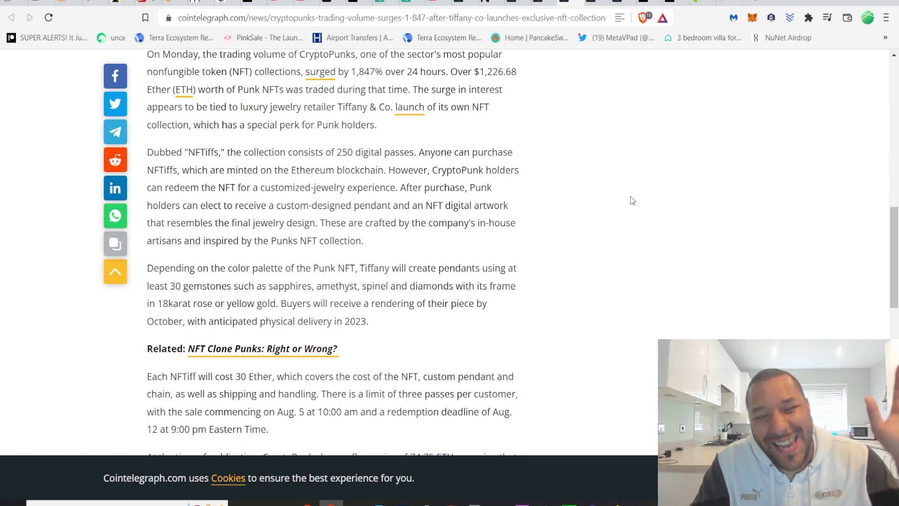
mouse_move(641, 217)
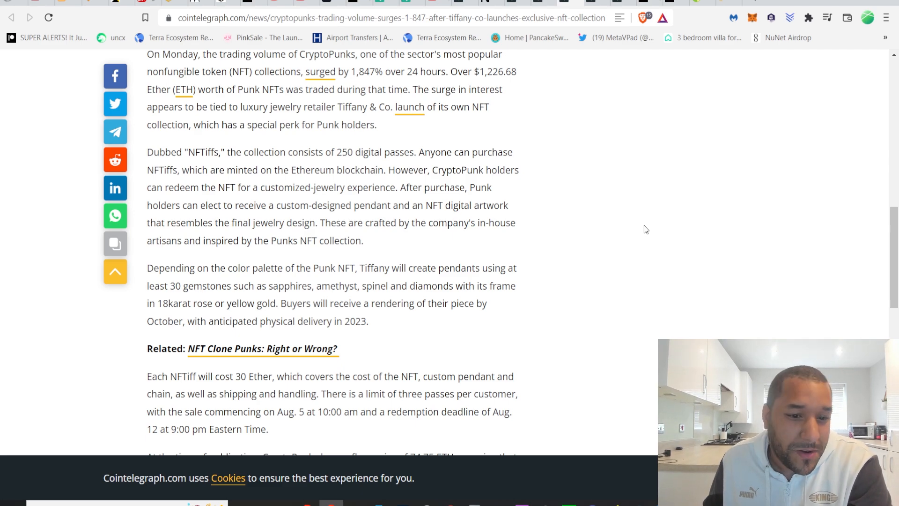
scroll("down", 3)
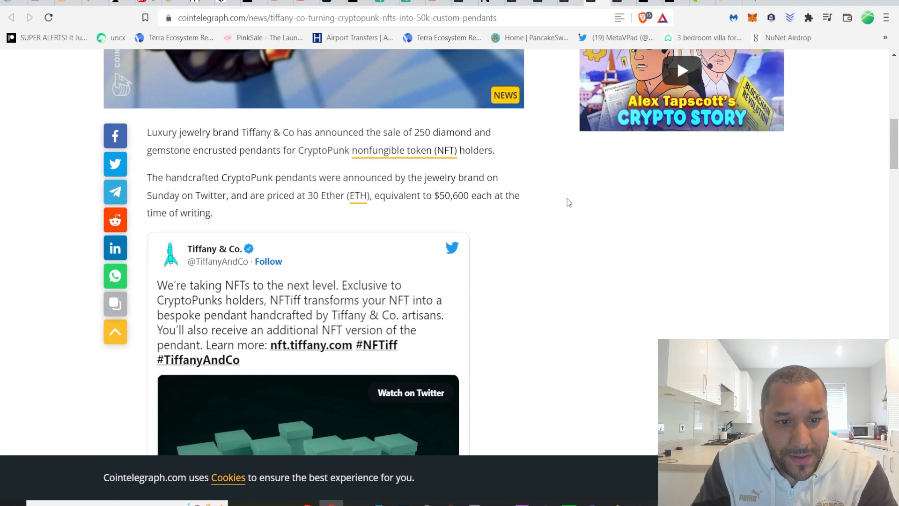
Scroll to Tiffany's NFTiff tweet and play its pendant video through to 0:20.
scroll("down", 3)
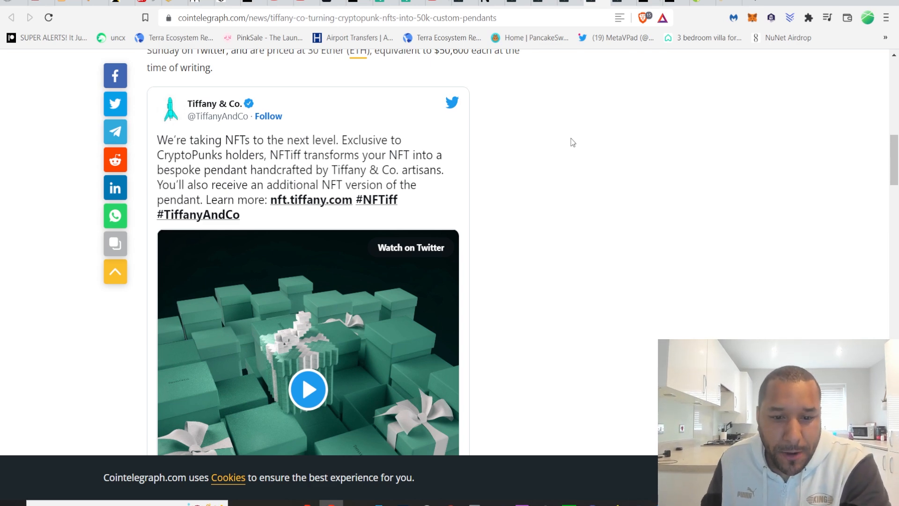
scroll("down", 3)
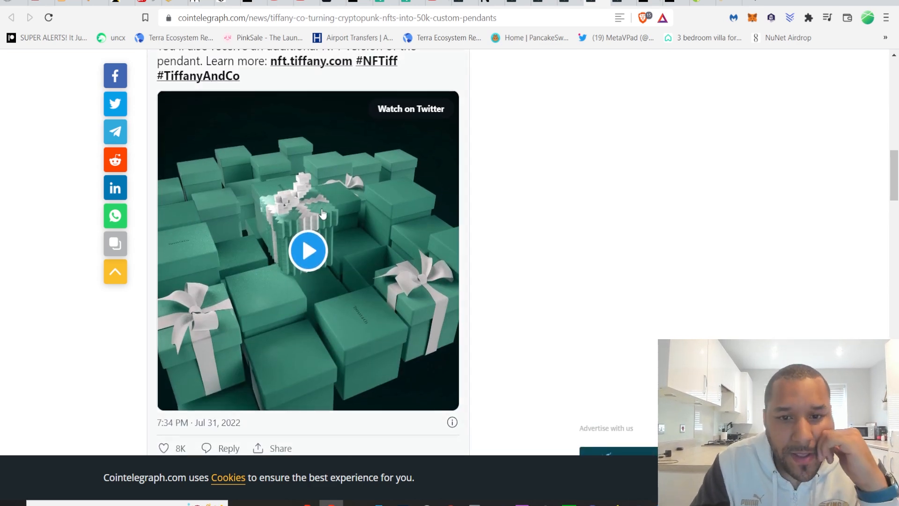
left_click(308, 250)
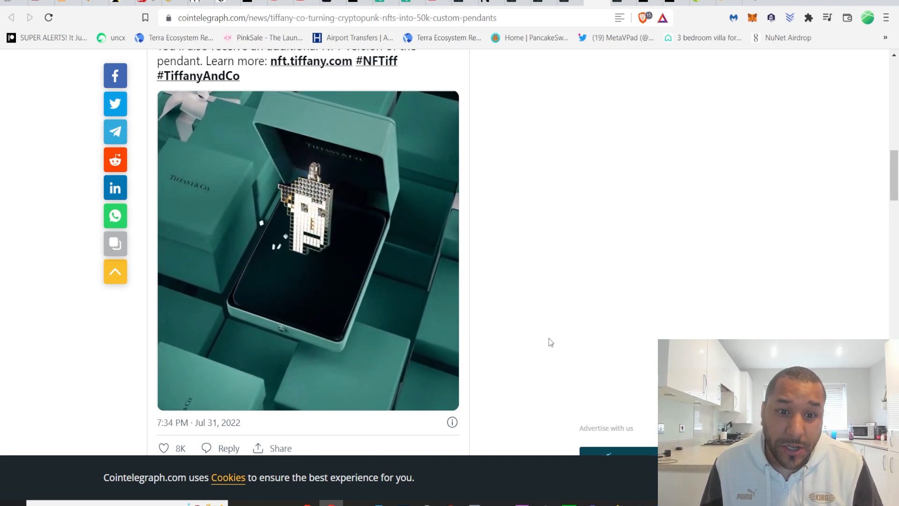
scroll("down", 3)
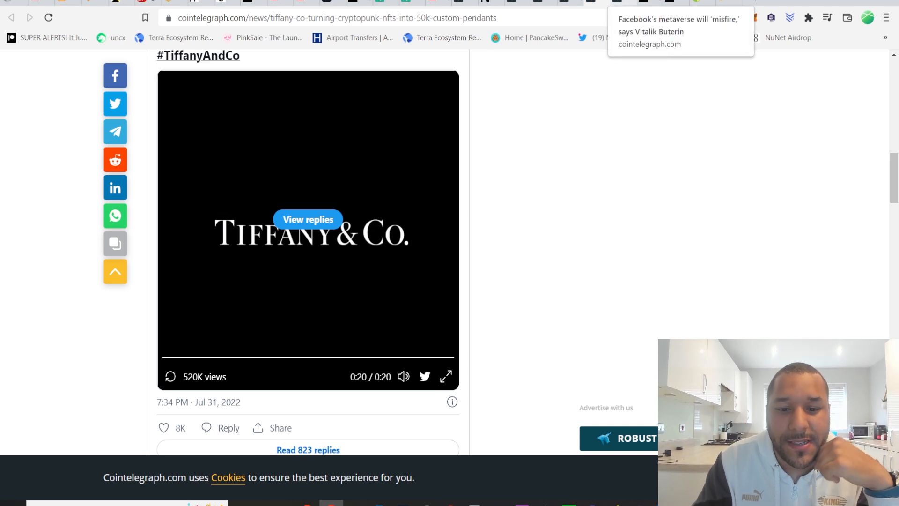
Switch to Buterin's Facebook metaverse 'misfire' article and scroll down to his tweet.
left_click(679, 32)
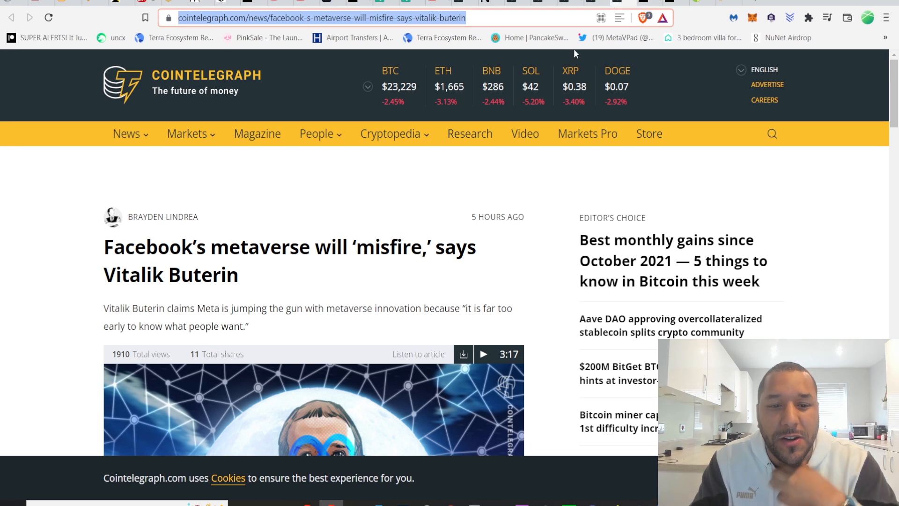
mouse_move(615, 158)
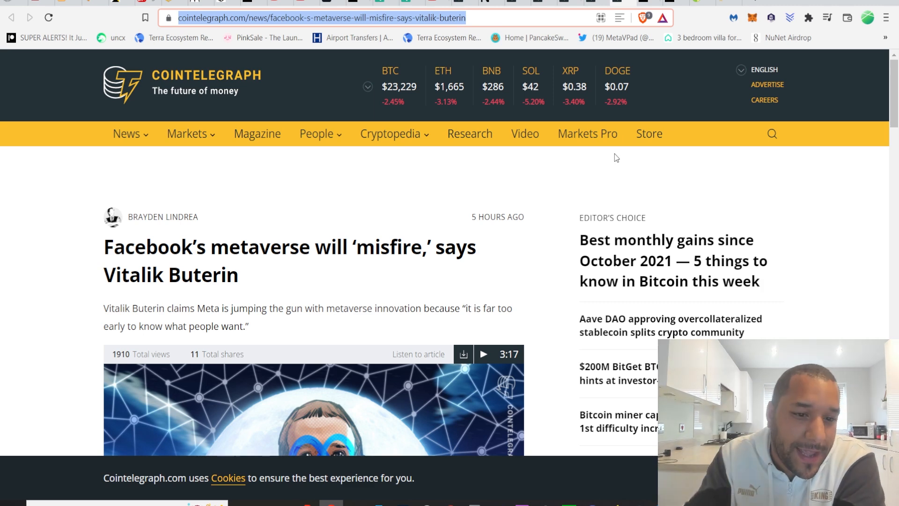
scroll("down", 3)
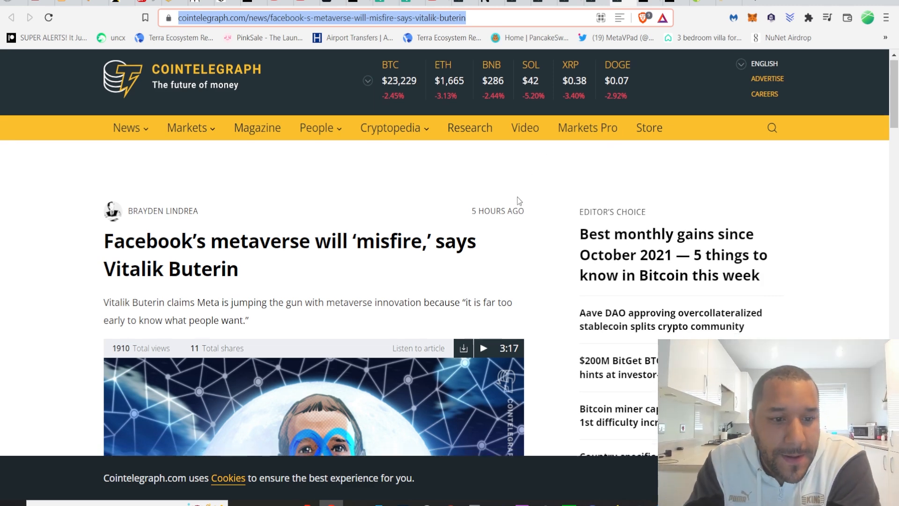
scroll("down", 3)
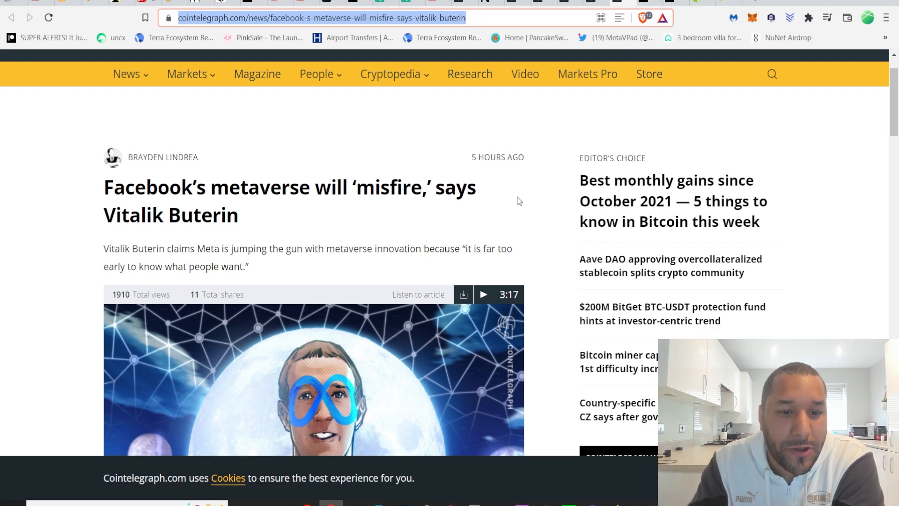
scroll("down", 3)
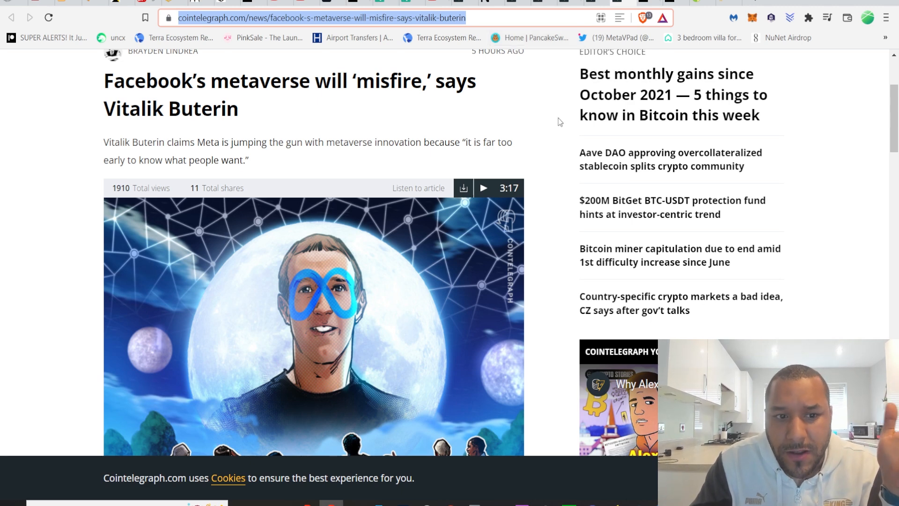
scroll("down", 3)
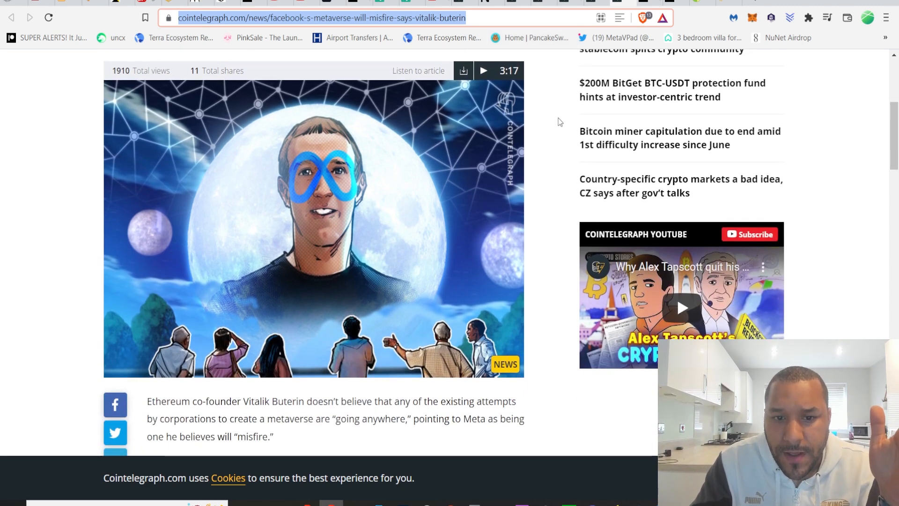
scroll("down", 3)
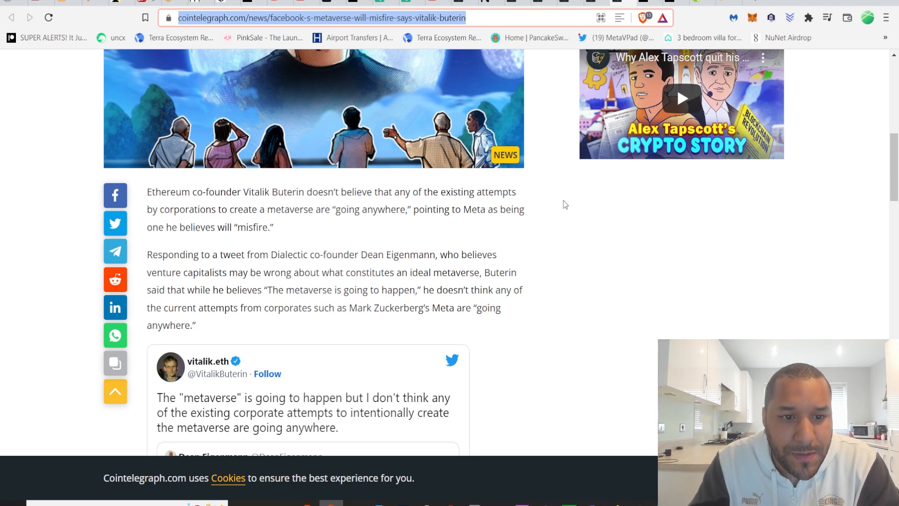
scroll("down", 3)
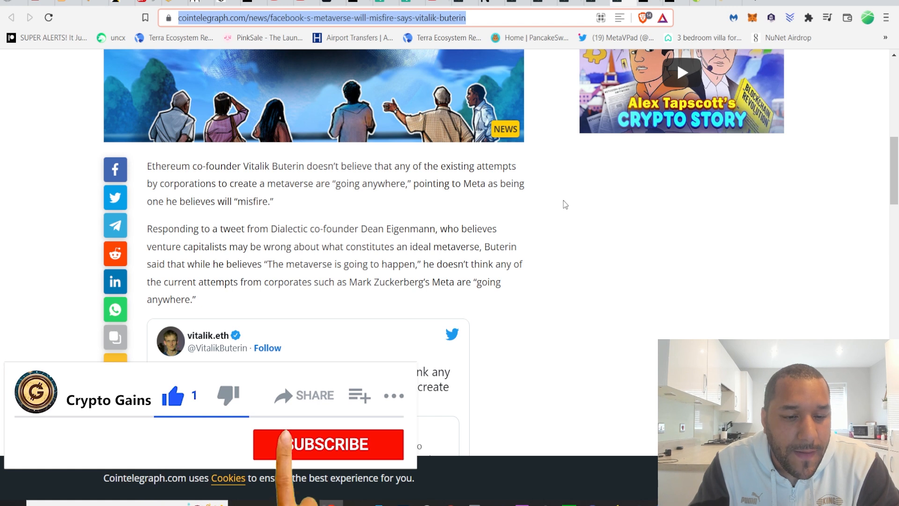
Open the Crypto Gains Patreon page and scroll through its membership tiers (184 patrons, £4,769/month).
left_click(328, 444)
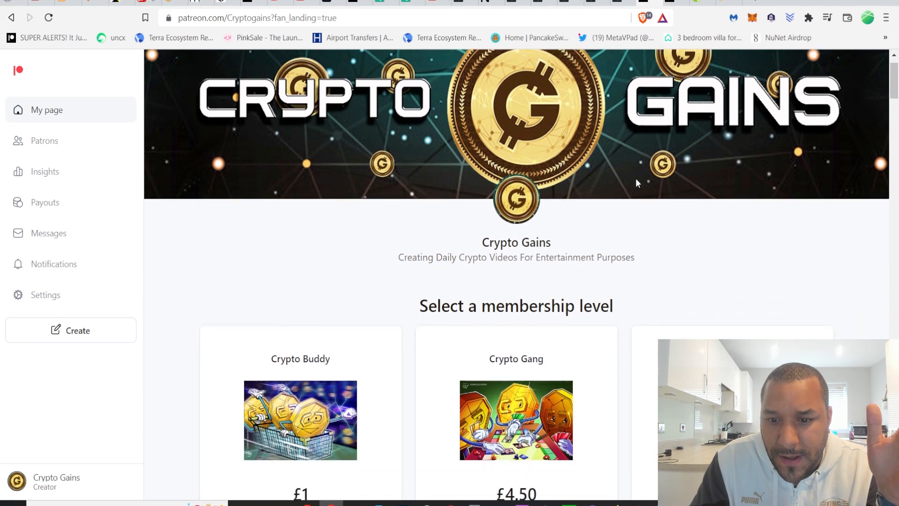
scroll("down", 3)
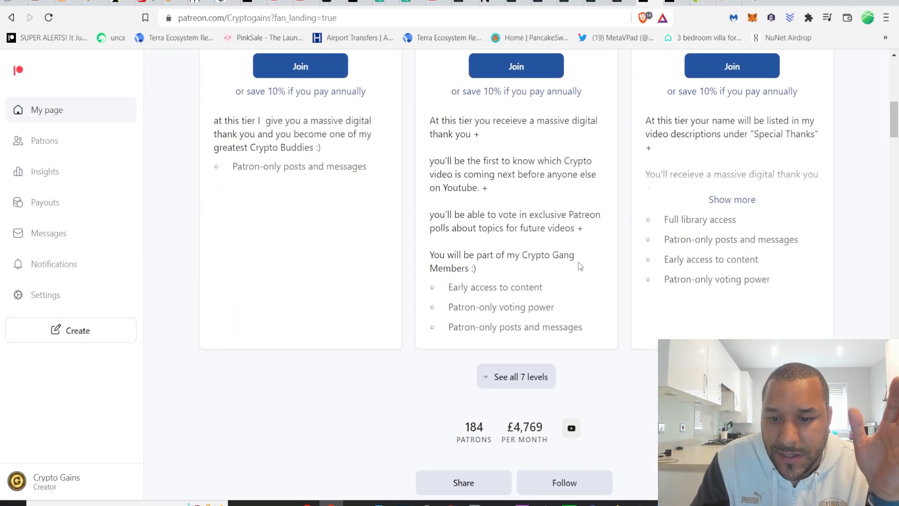
scroll("down", 3)
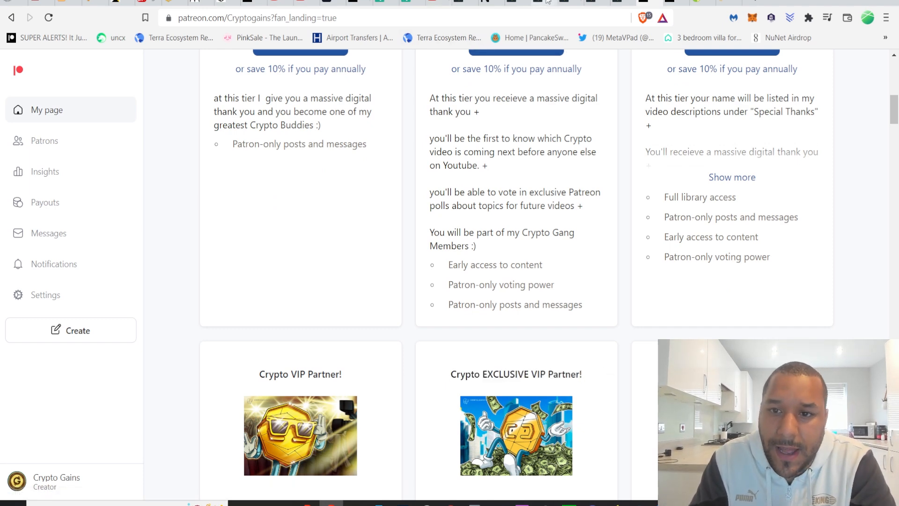
left_click(321, 18)
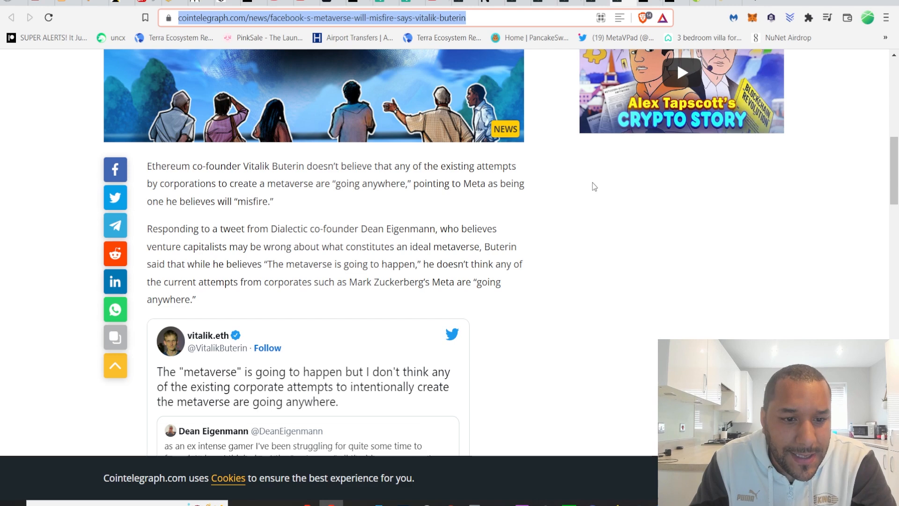
scroll("down", 3)
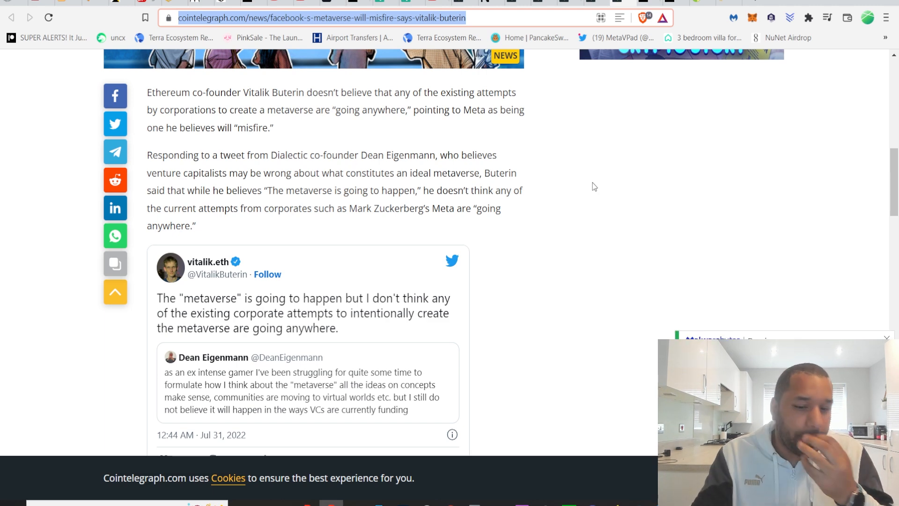
scroll("down", 3)
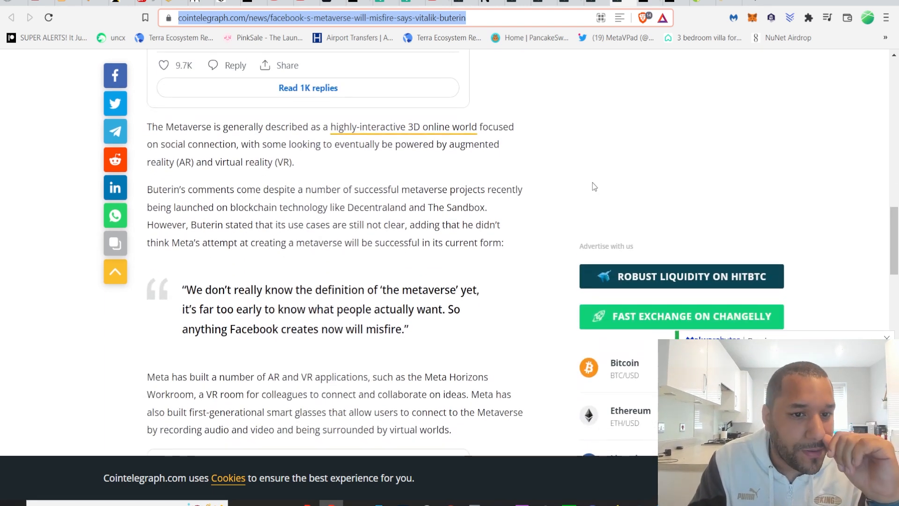
mouse_move(431, 175)
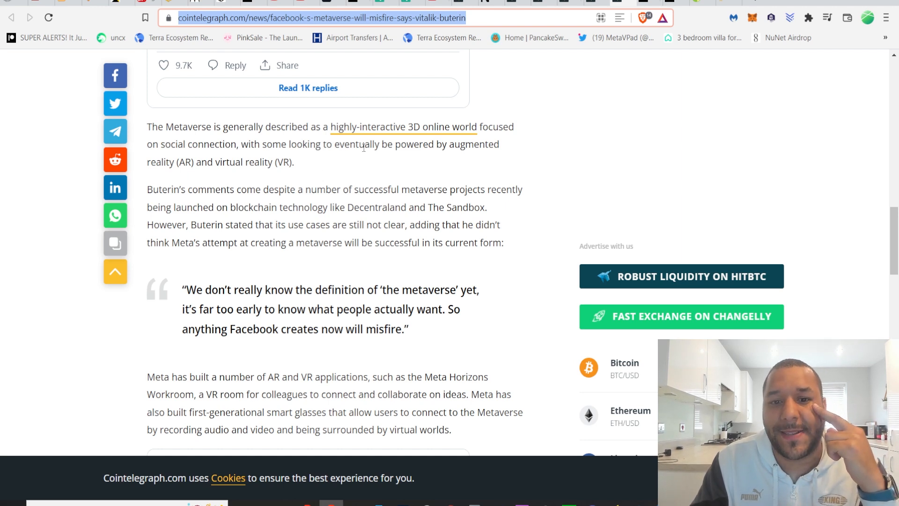
mouse_move(542, 143)
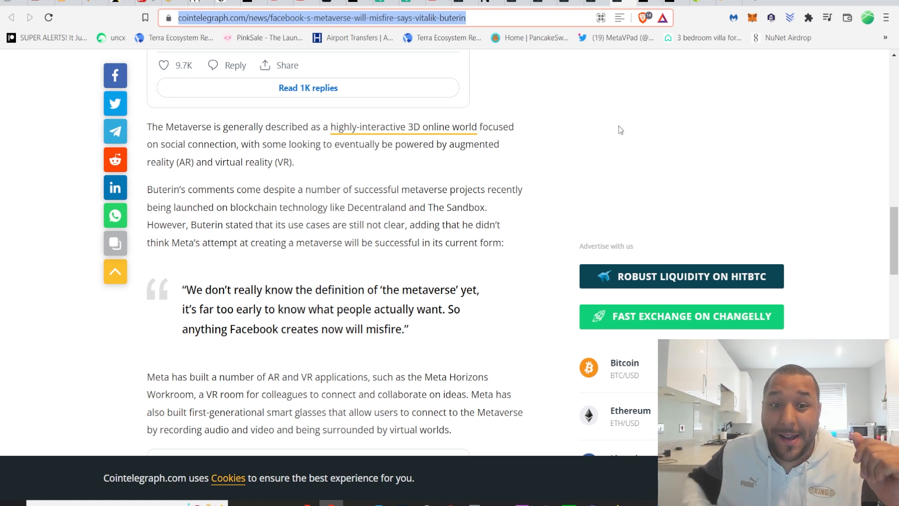
scroll("down", 3)
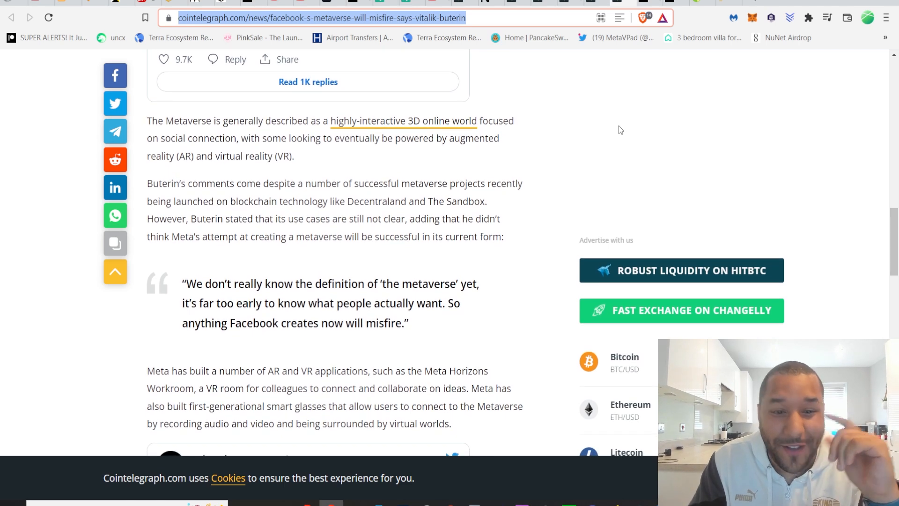
Switch back to the Nomad token bridge $190M exploit article and scroll past the header.
scroll("down", 3)
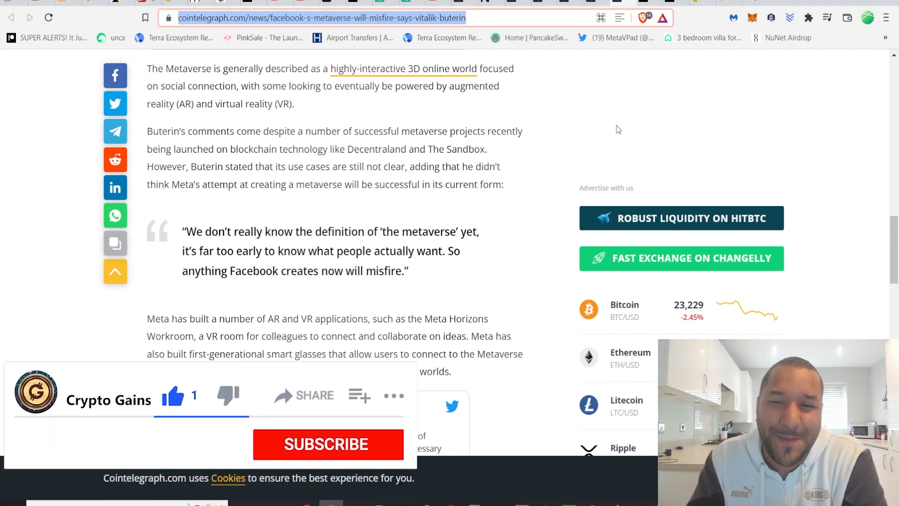
left_click(327, 444)
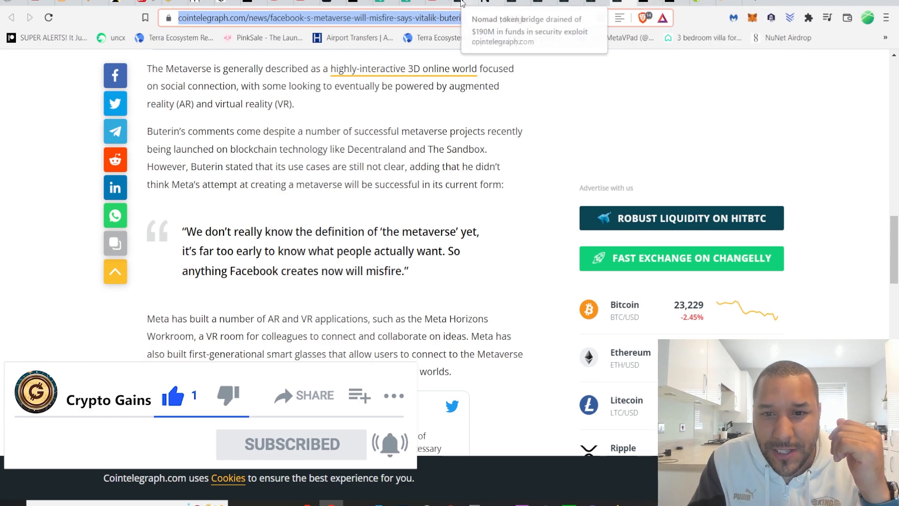
left_click(526, 26)
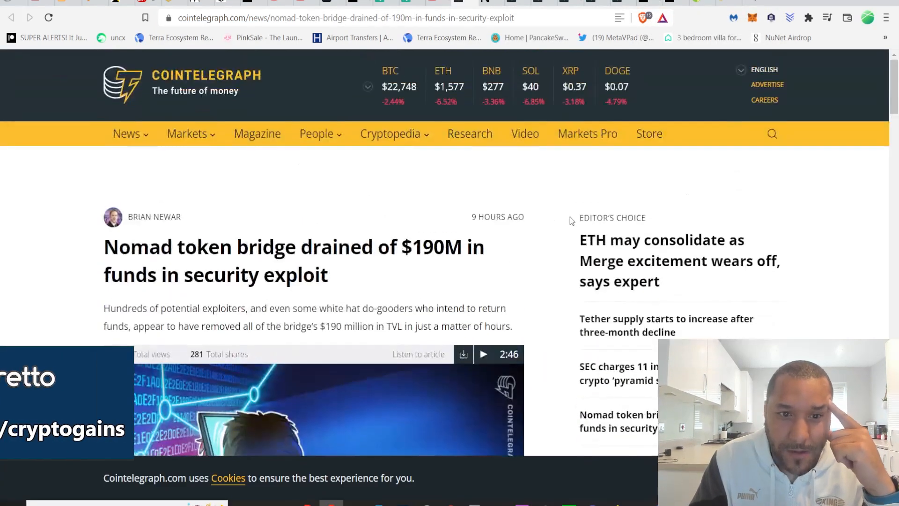
scroll("down", 3)
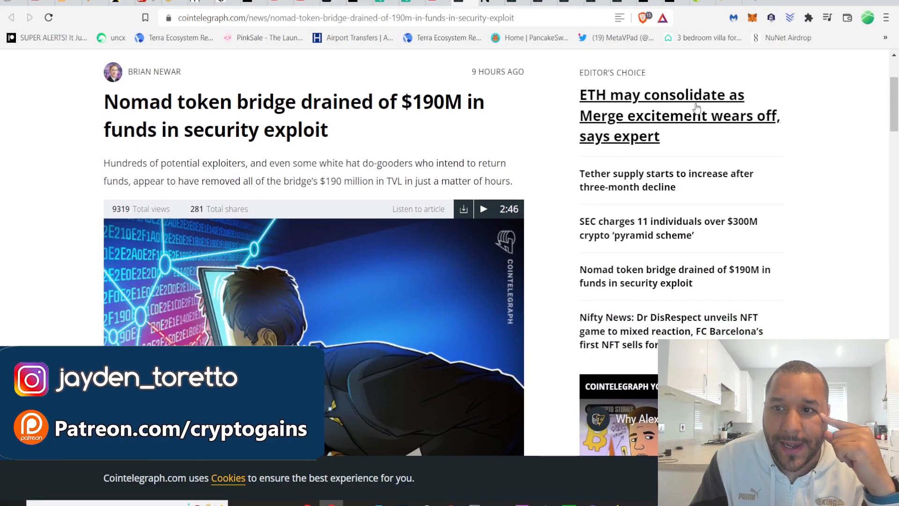